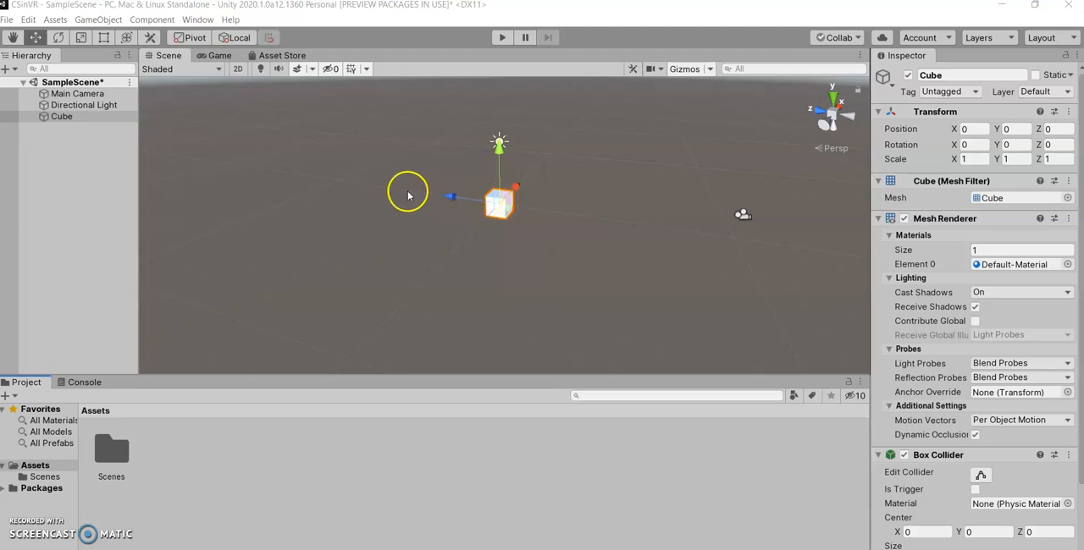
pyautogui.moveTo(44, 50)
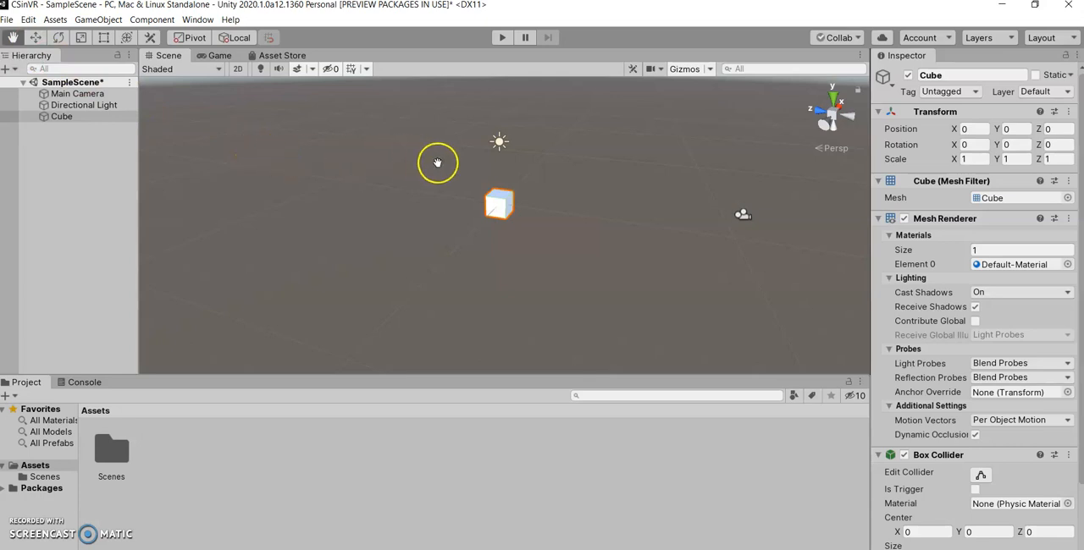
pyautogui.moveTo(540, 187)
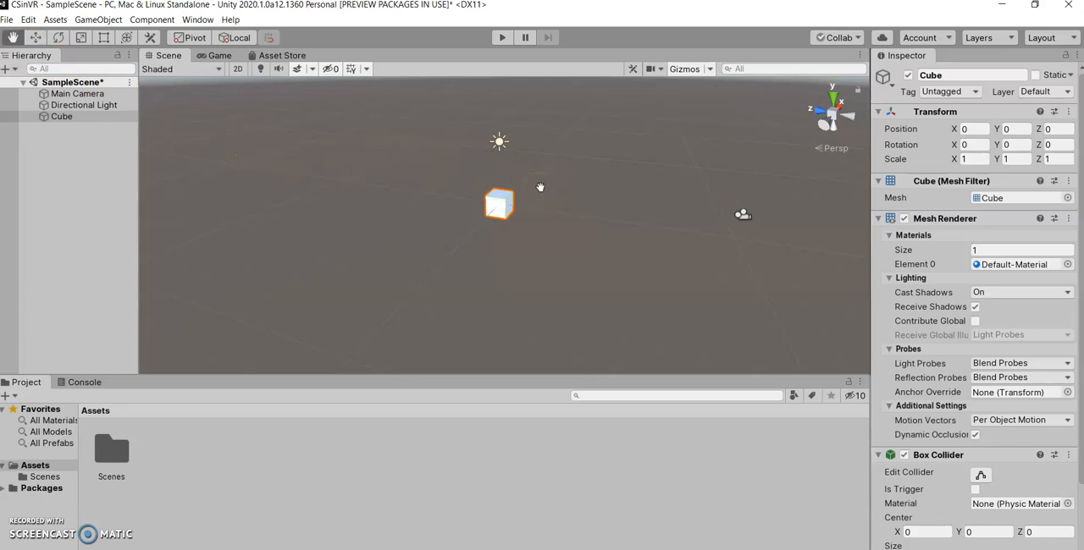
pyautogui.moveTo(428, 166)
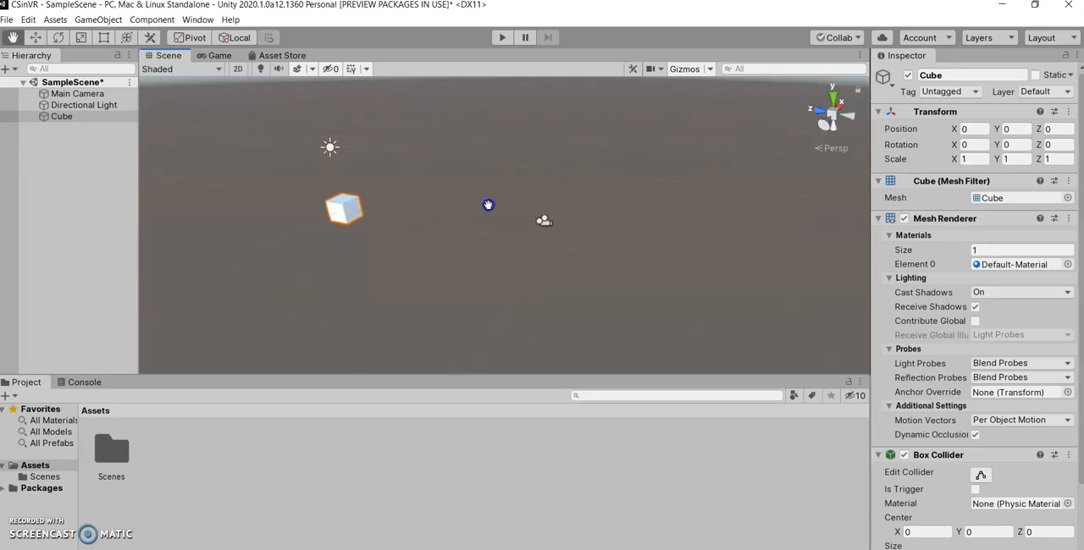
# Step: Frame the cube and with the Move tool slide it along its depth, X and up axes
pyautogui.moveTo(487, 205); pyautogui.dragTo(315, 166)
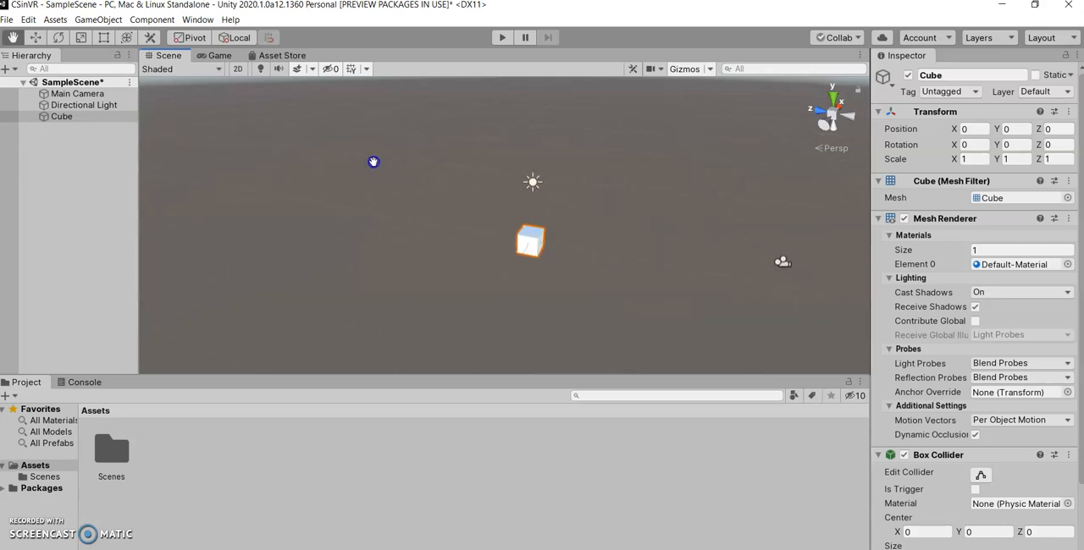
pyautogui.moveTo(373, 161); pyautogui.dragTo(346, 151)
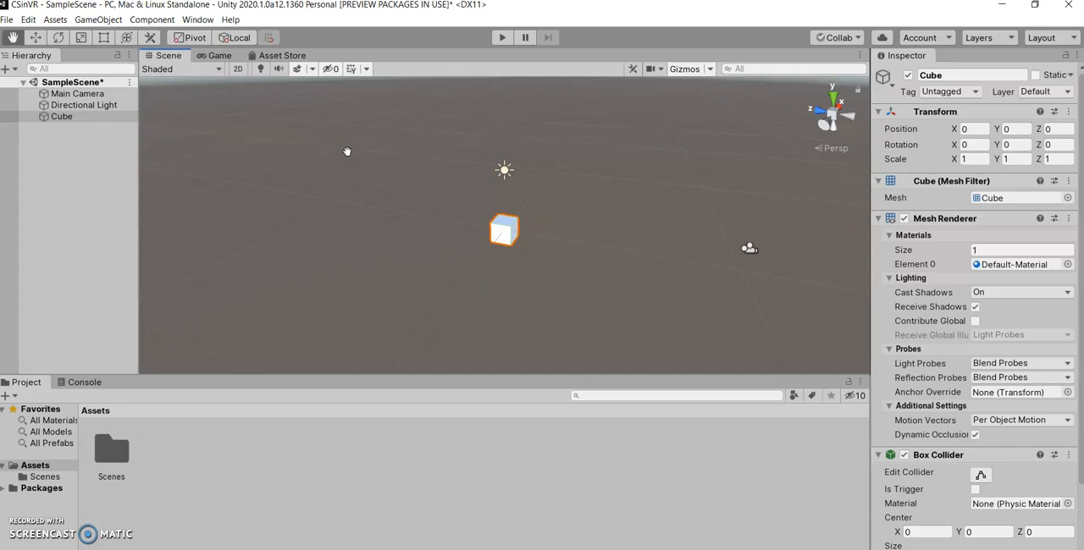
pyautogui.moveTo(306, 155)
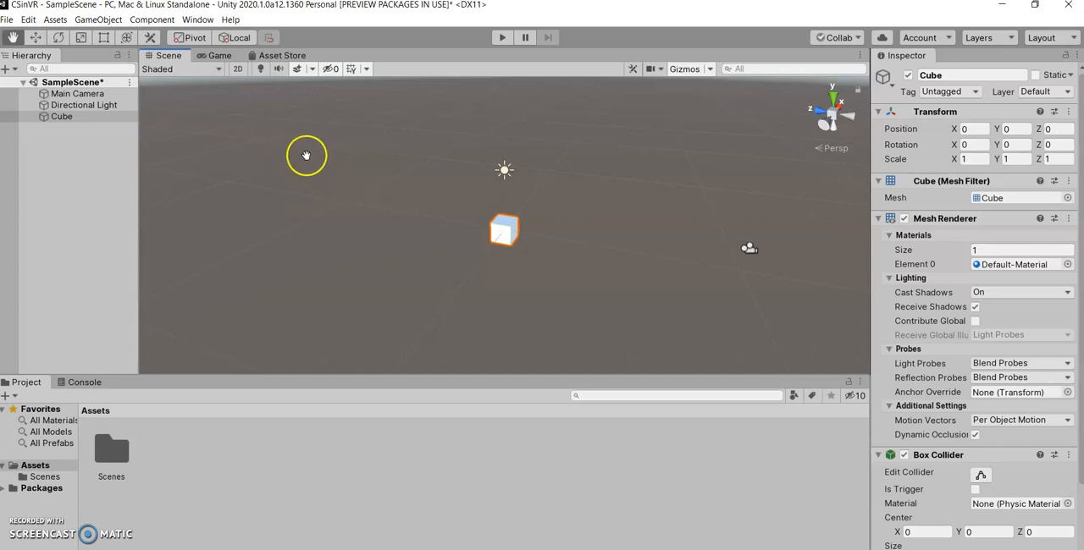
pyautogui.moveTo(476, 172)
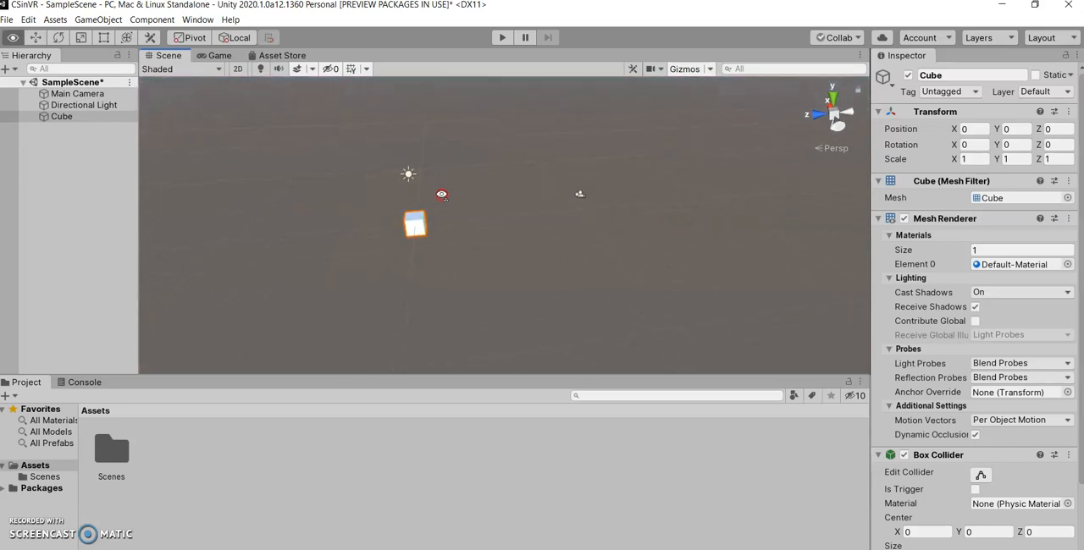
pyautogui.moveTo(551, 195); pyautogui.dragTo(593, 207)
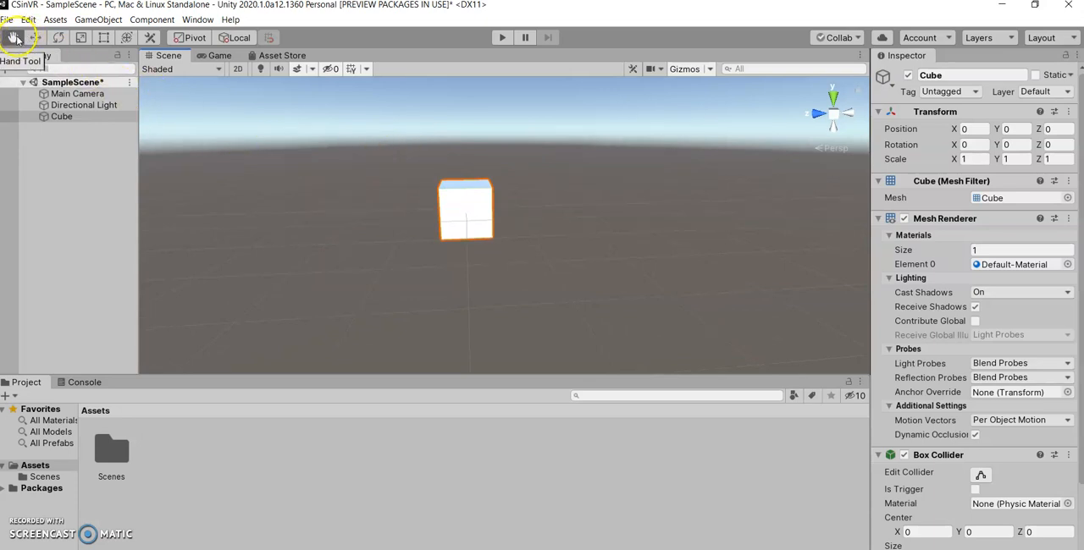
pyautogui.click(36, 37)
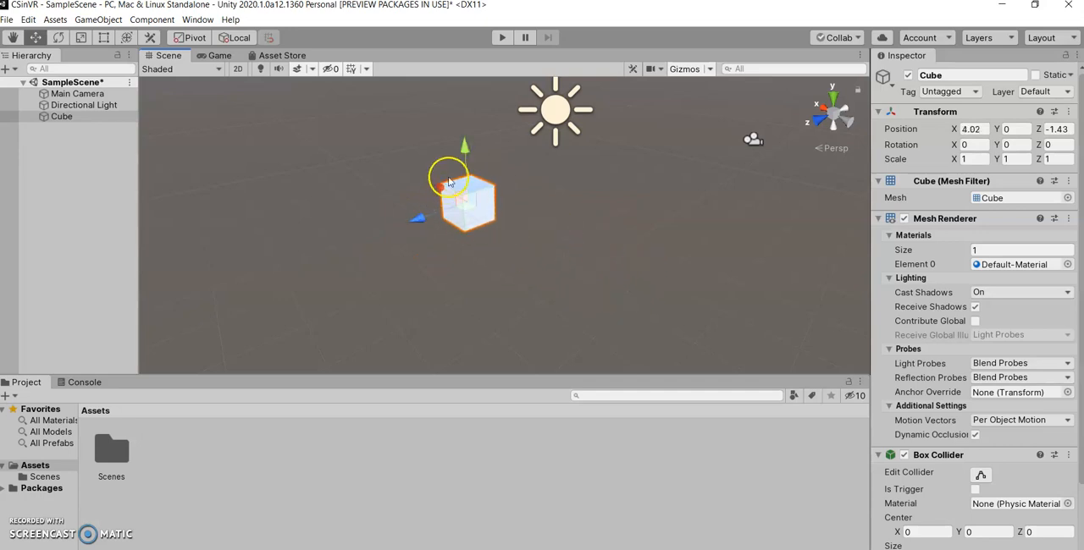
pyautogui.moveTo(464, 165); pyautogui.dragTo(466, 174)
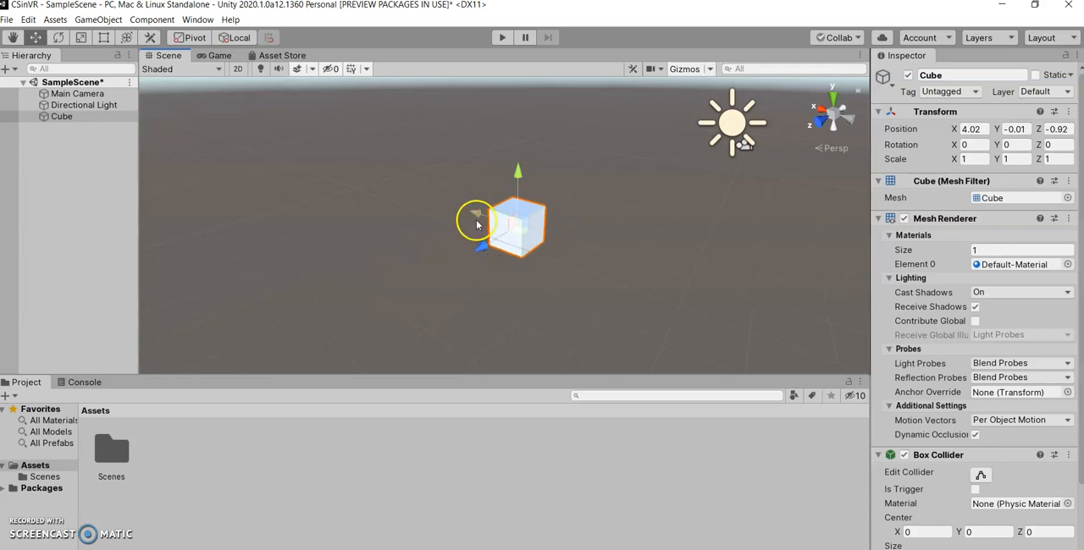
pyautogui.moveTo(479, 224); pyautogui.dragTo(446, 223)
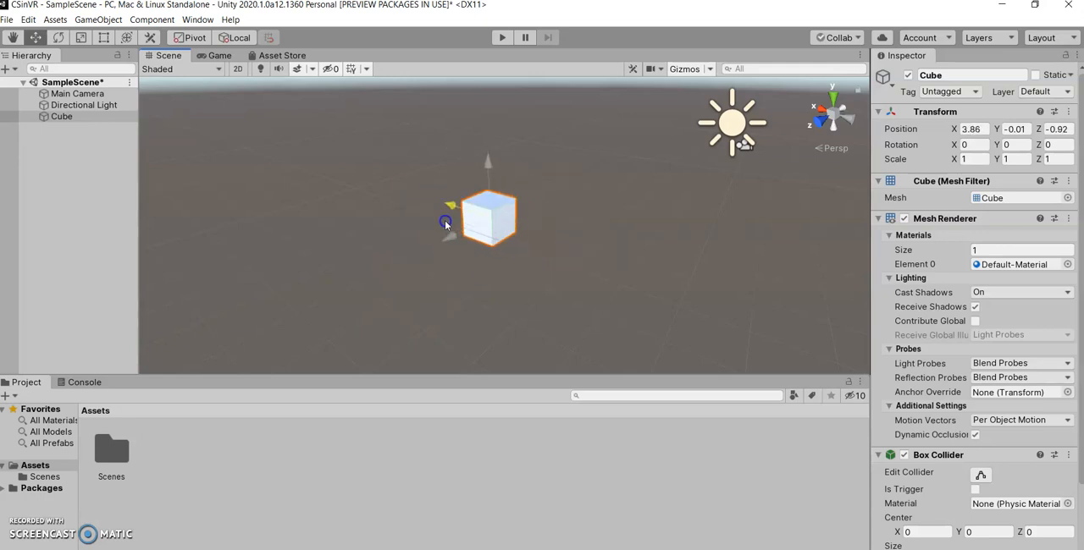
pyautogui.moveTo(446, 222); pyautogui.dragTo(485, 116)
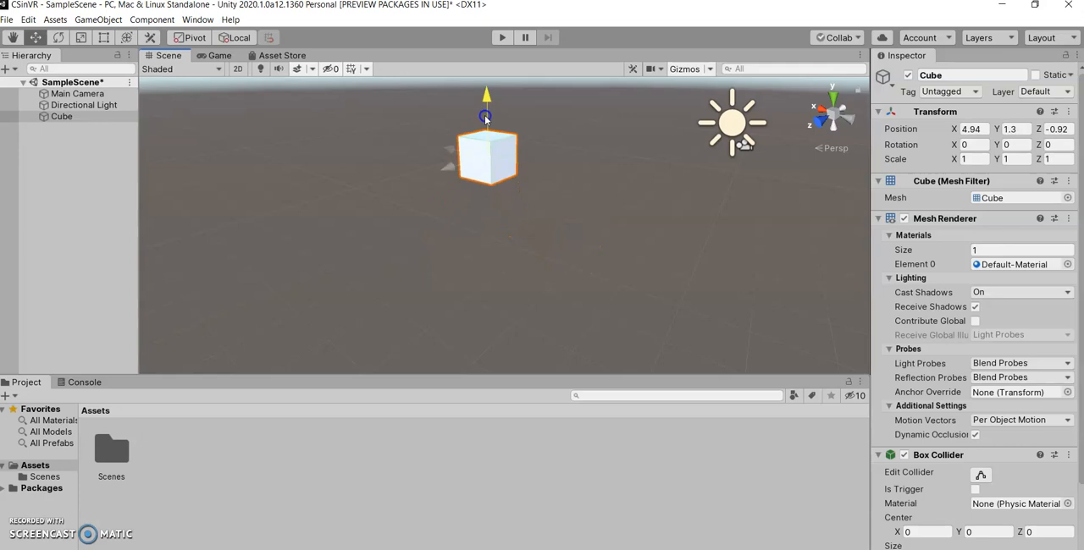
# Step: Drag the cube into place at roughly X 4.09, Y 0.39, Z -0.72
pyautogui.moveTo(486, 116); pyautogui.dragTo(491, 201)
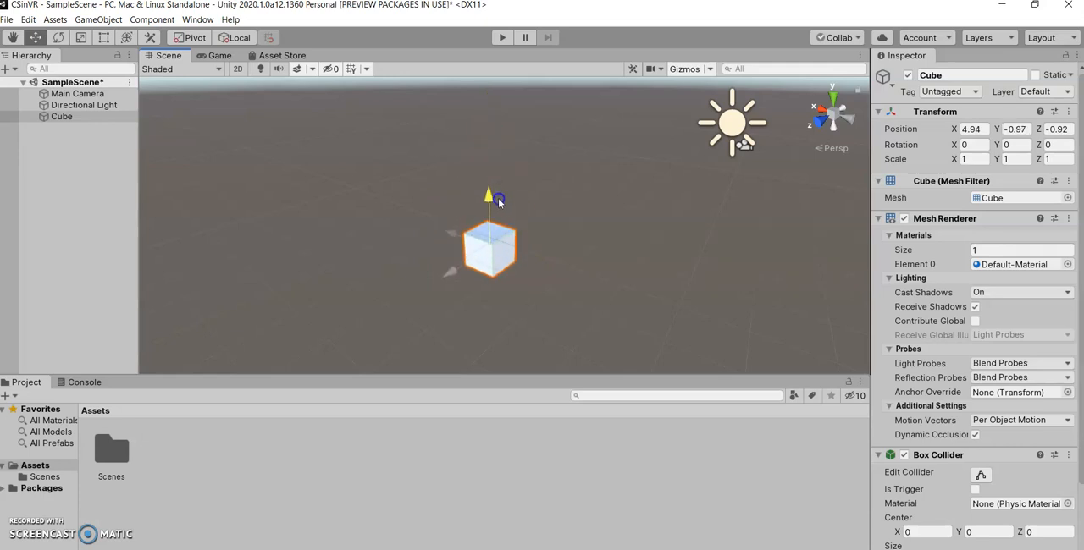
pyautogui.moveTo(489, 199); pyautogui.dragTo(482, 169)
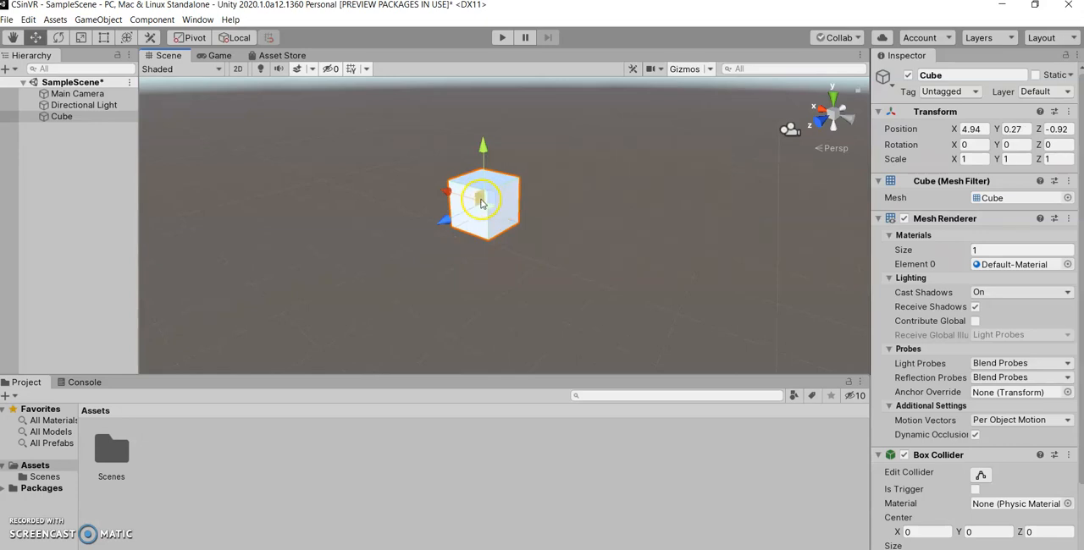
pyautogui.moveTo(483, 195); pyautogui.dragTo(479, 140)
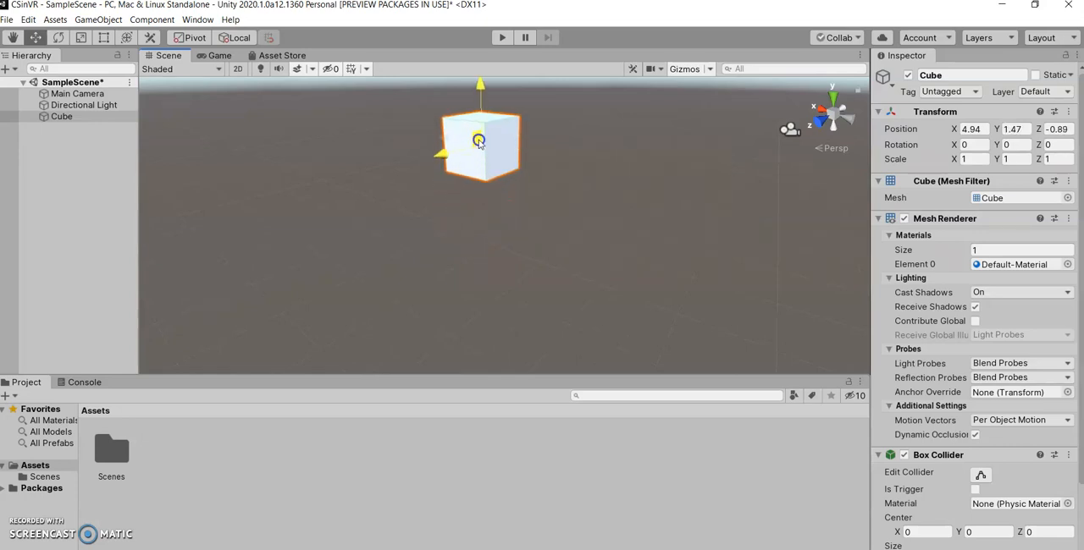
pyautogui.moveTo(478, 142); pyautogui.dragTo(432, 218)
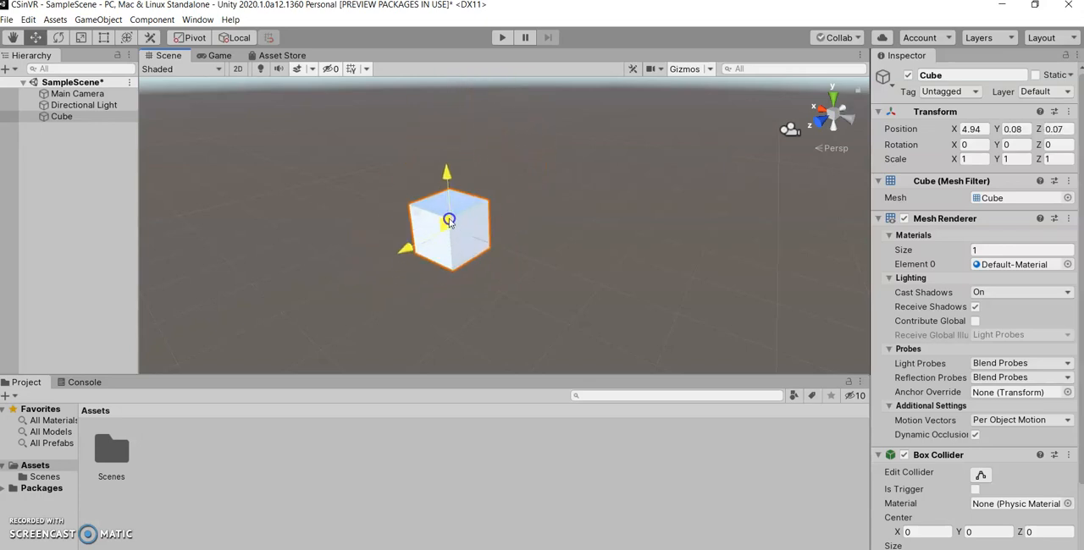
pyautogui.moveTo(449, 220); pyautogui.dragTo(481, 178)
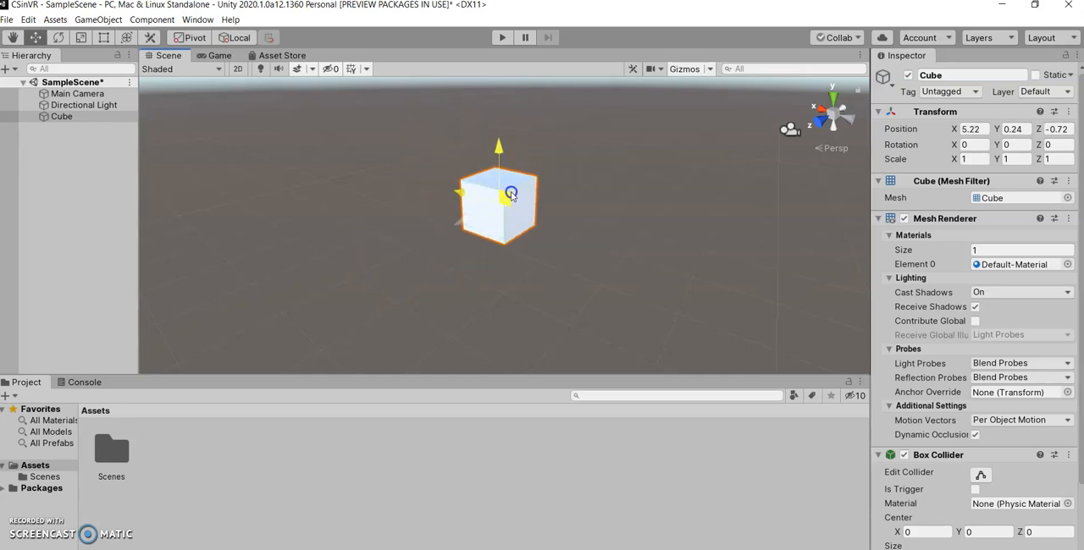
pyautogui.moveTo(511, 193); pyautogui.dragTo(581, 149)
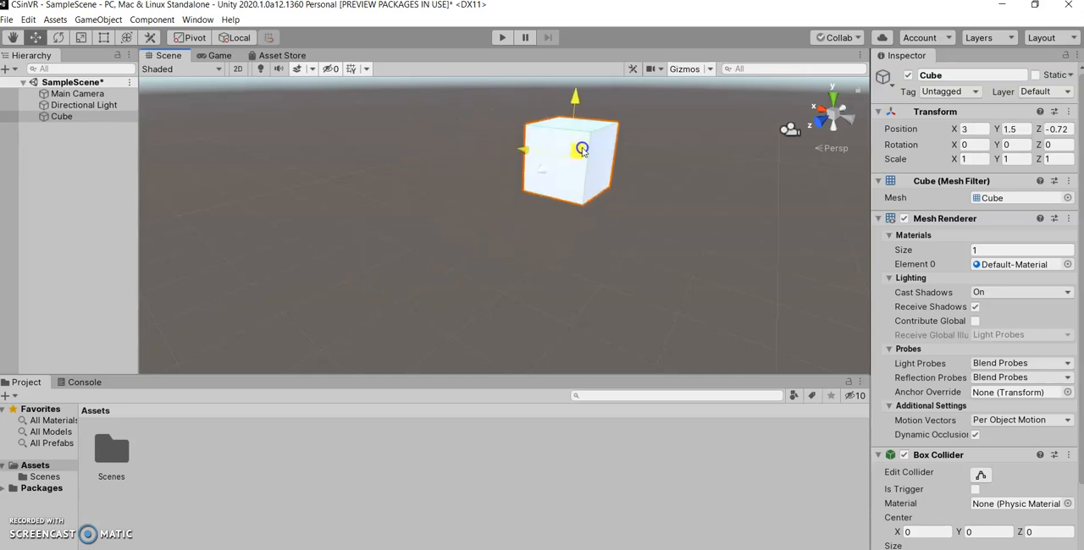
pyautogui.moveTo(581, 150); pyautogui.dragTo(517, 218)
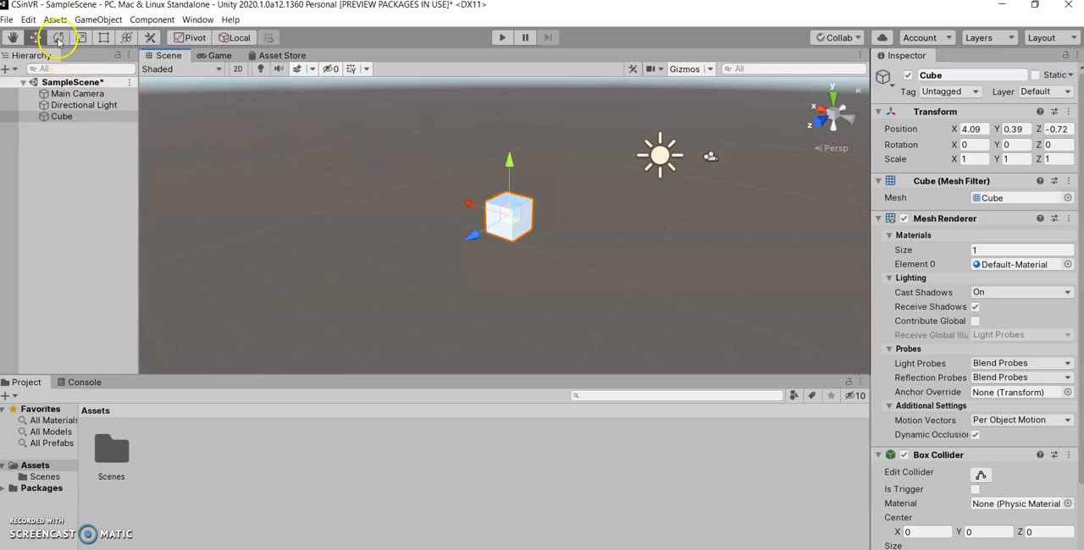
pyautogui.moveTo(58, 37)
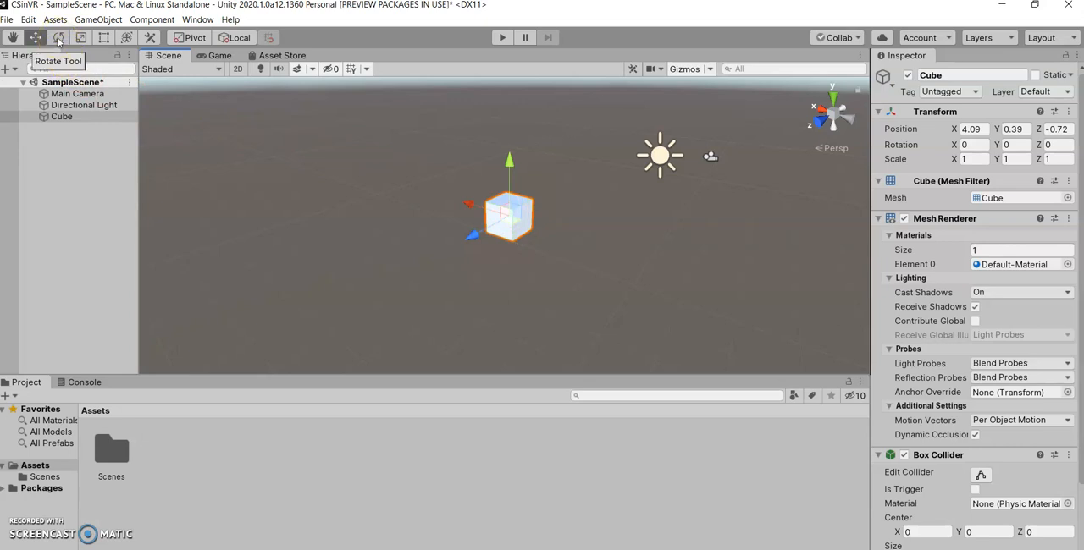
# Step: Rotate the cube with the Rotate tool to about (15.7, -1.6, 33.9) degrees
pyautogui.click(59, 36)
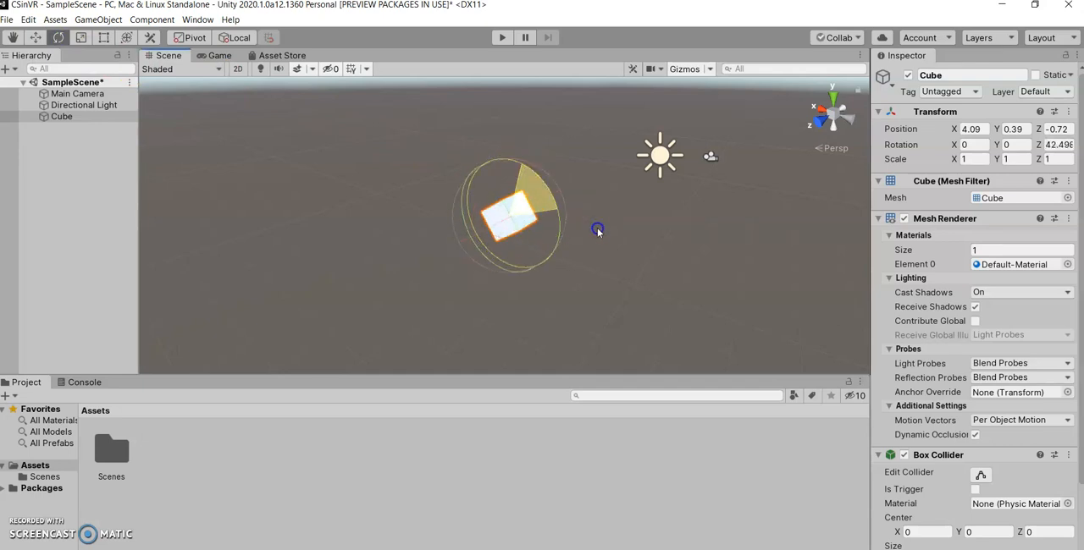
pyautogui.moveTo(597, 231); pyautogui.dragTo(478, 197)
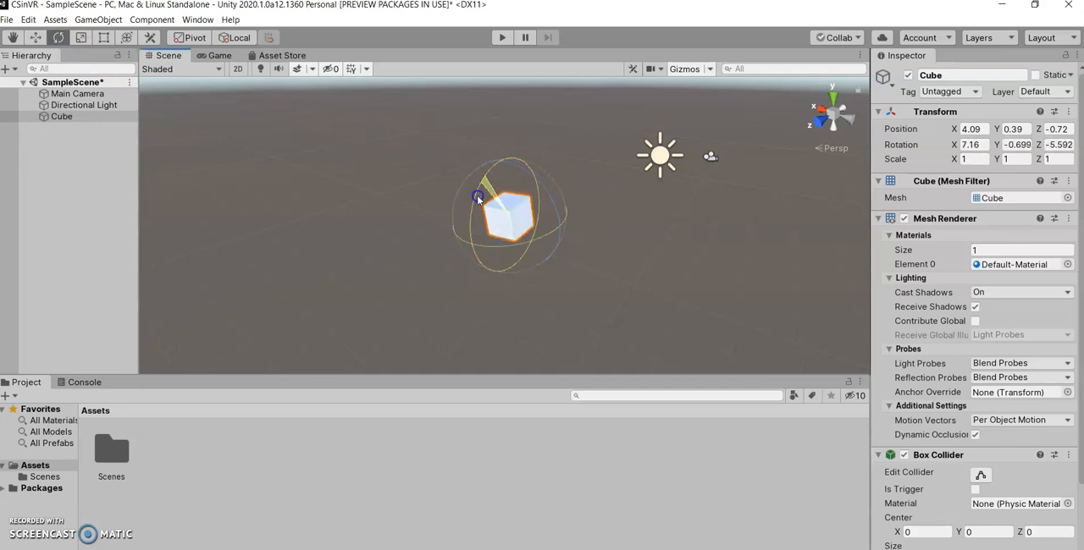
pyautogui.moveTo(479, 196); pyautogui.dragTo(542, 236)
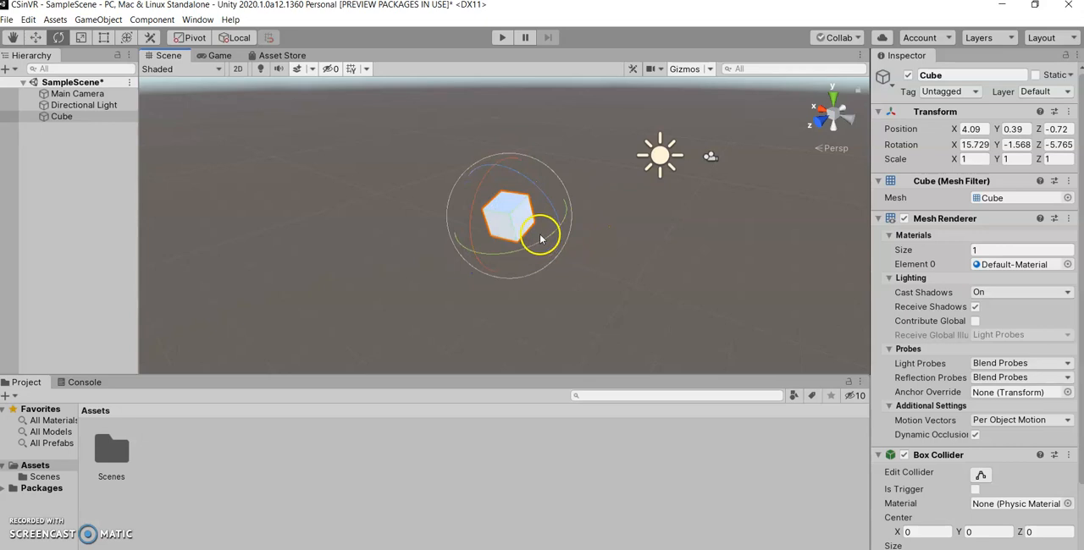
pyautogui.moveTo(540, 235); pyautogui.dragTo(417, 185)
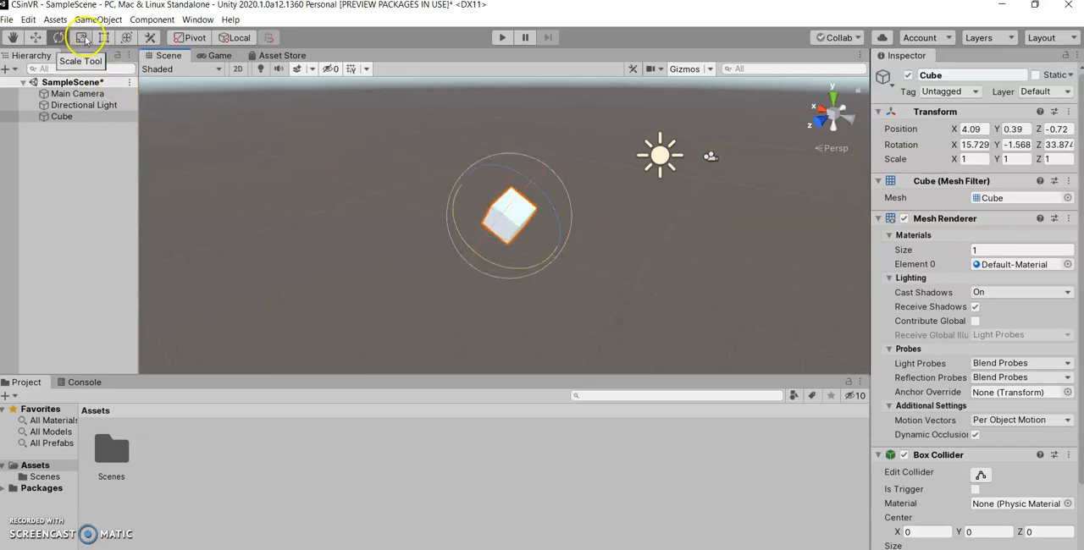
# Step: Scale the cube uniformly to about 1.3 using the Scale tool's center handle
pyautogui.click(81, 37)
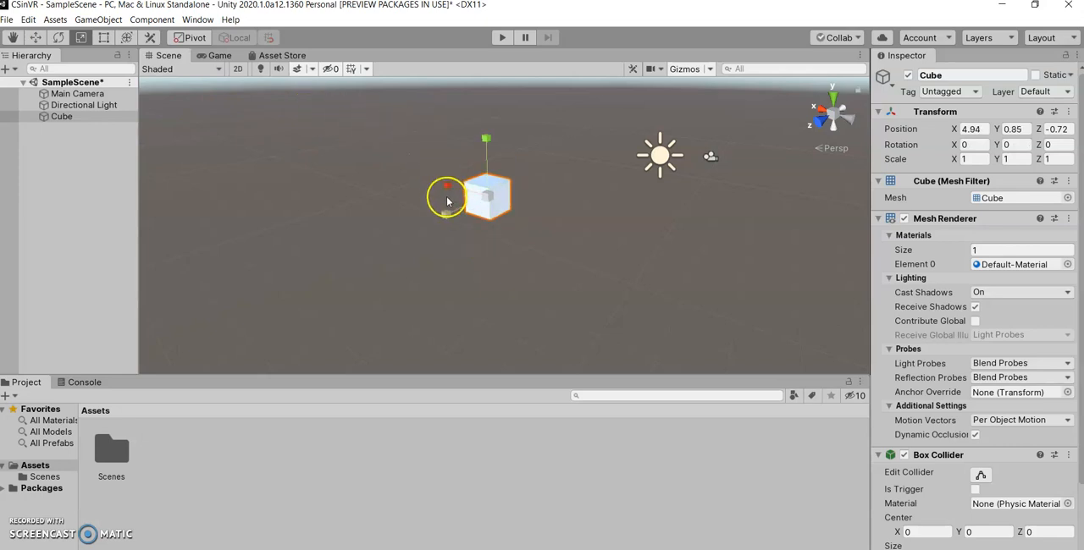
pyautogui.moveTo(446, 187); pyautogui.dragTo(347, 158)
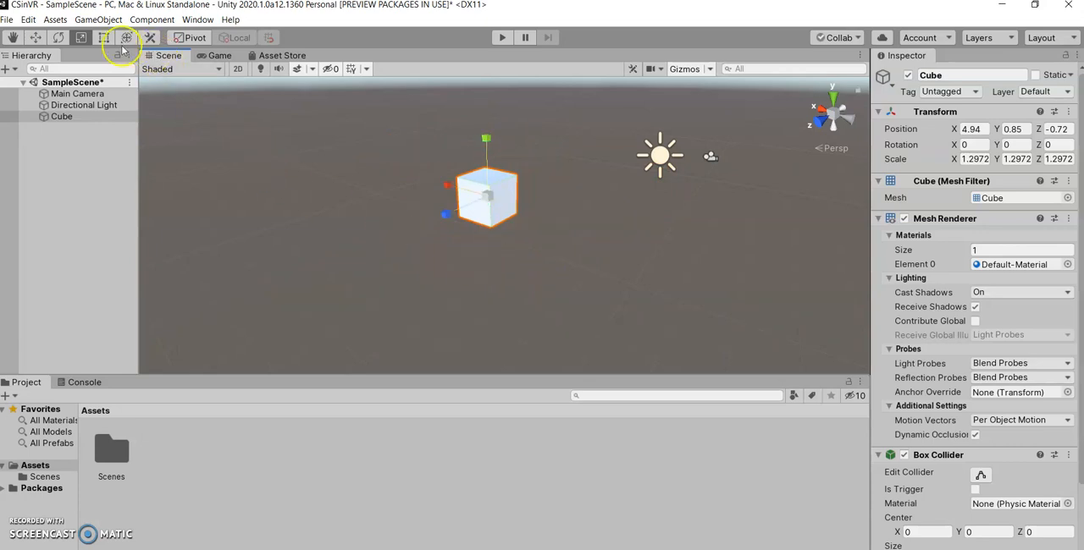
# Step: Tilt the cube to roughly (-8.8, -4.0, 24.6) degrees of rotation
pyautogui.click(104, 37)
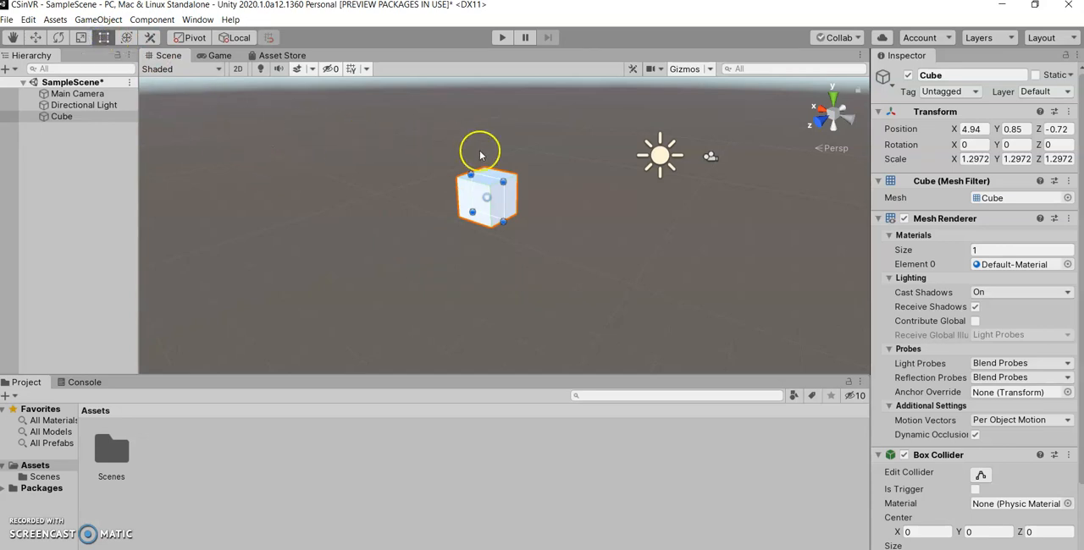
pyautogui.moveTo(324, 156)
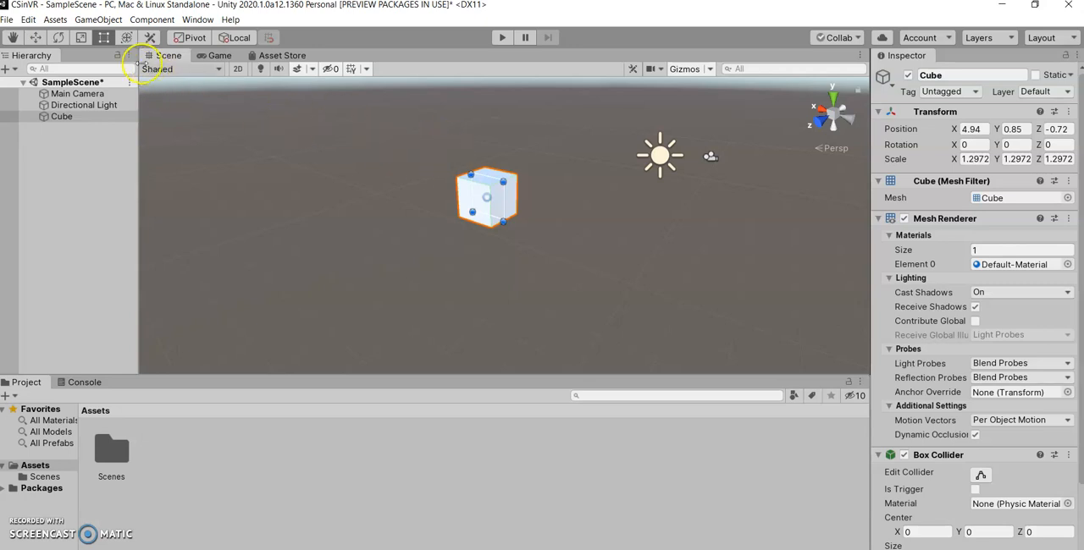
pyautogui.moveTo(127, 36)
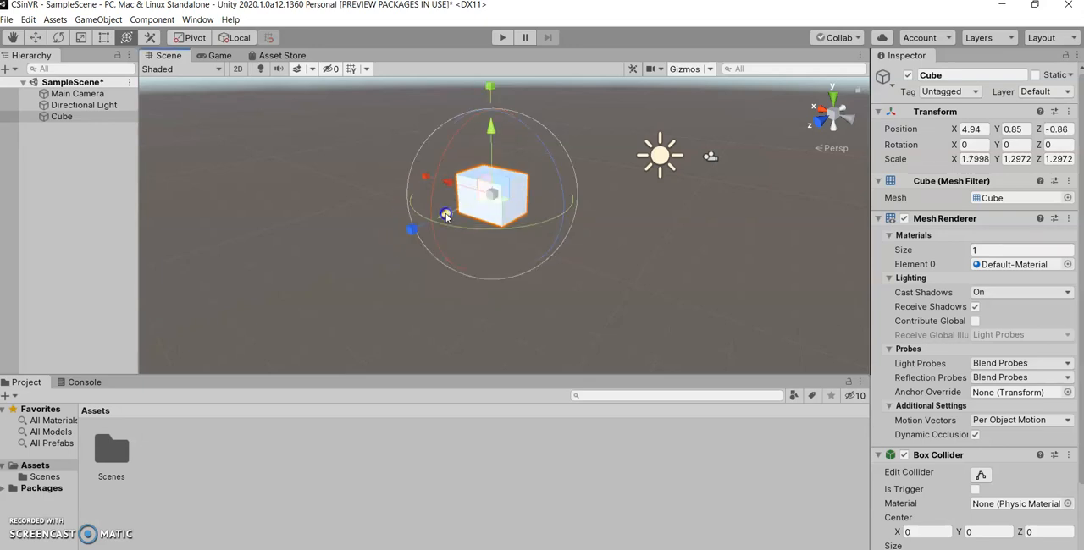
pyautogui.moveTo(446, 214); pyautogui.dragTo(506, 131)
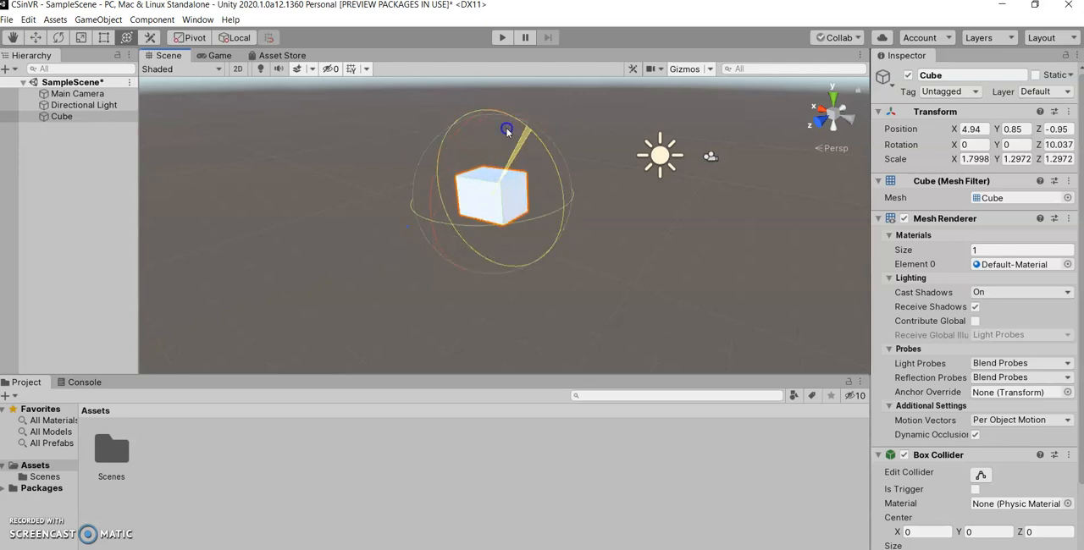
pyautogui.moveTo(507, 131); pyautogui.dragTo(517, 150)
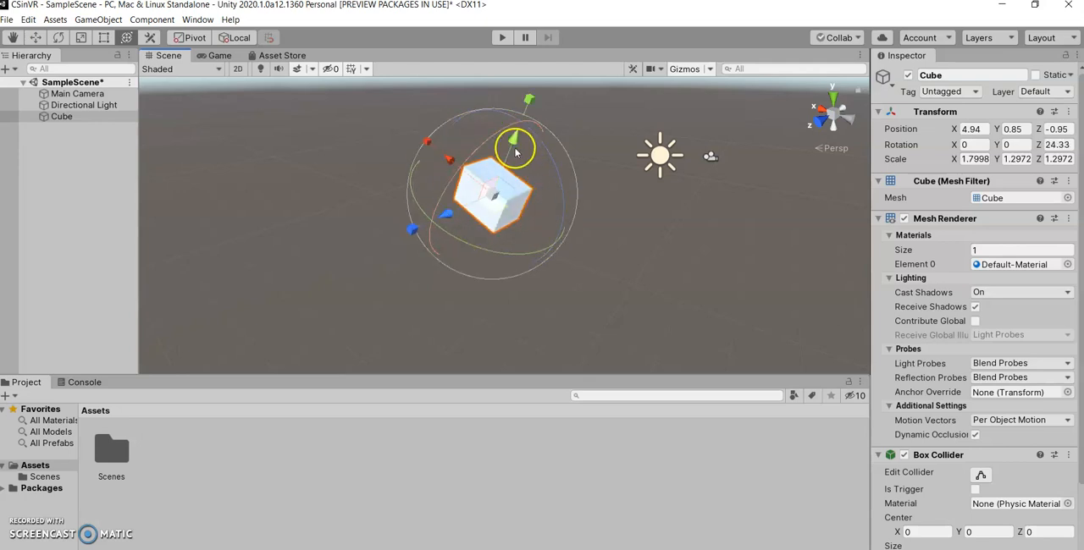
pyautogui.moveTo(514, 151); pyautogui.dragTo(527, 144)
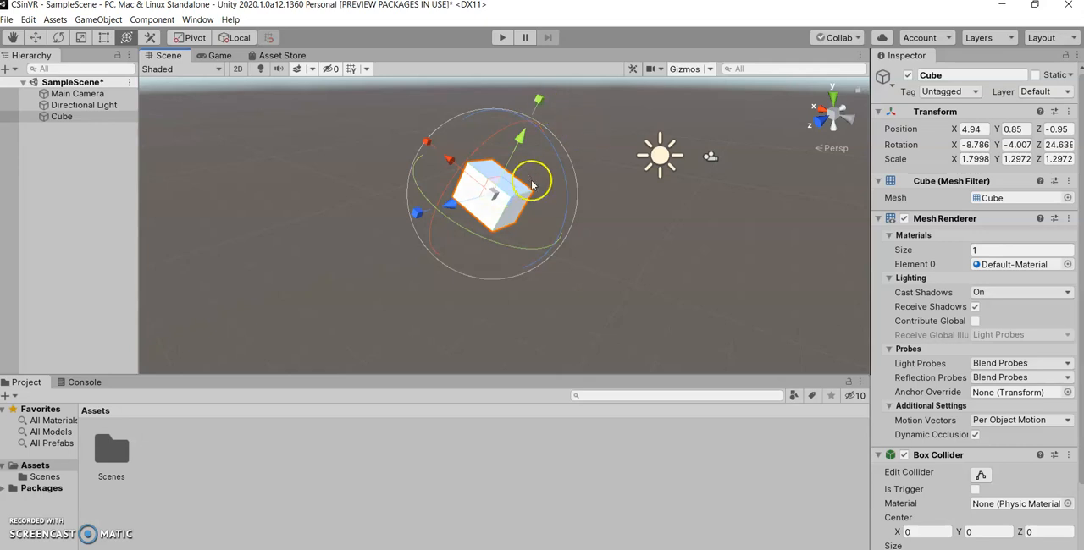
pyautogui.moveTo(366, 166)
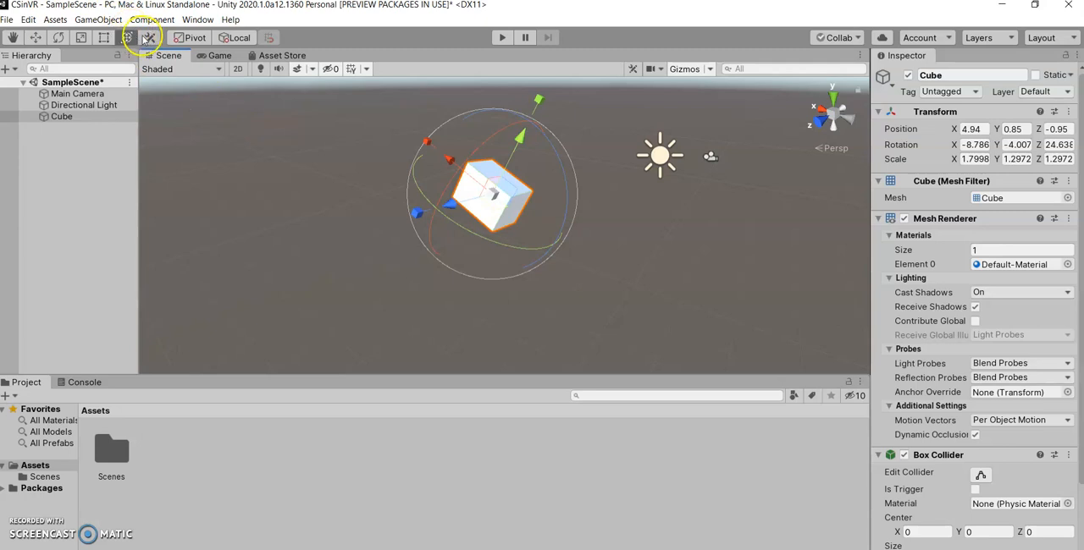
pyautogui.moveTo(149, 37)
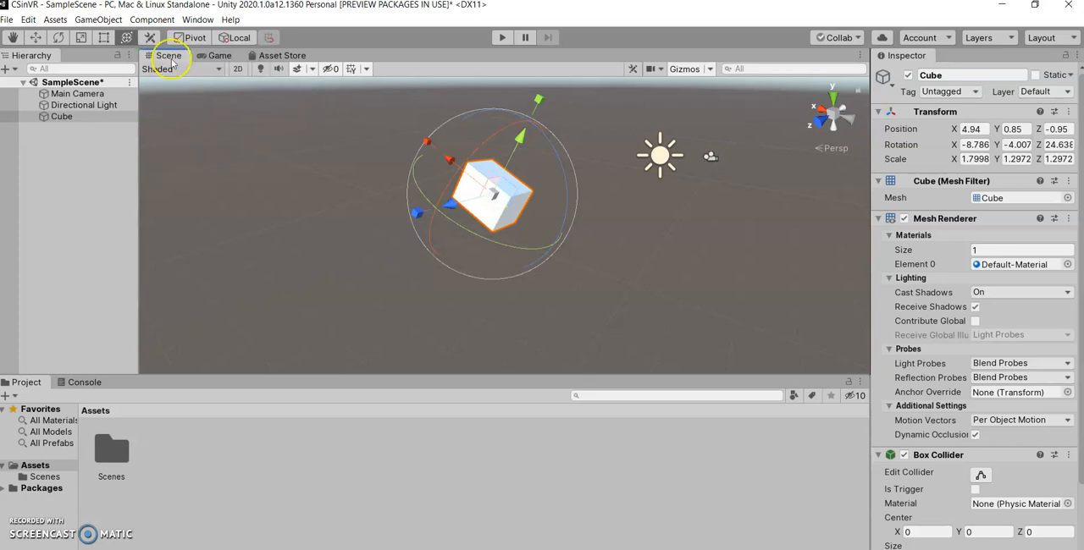
pyautogui.moveTo(154, 36)
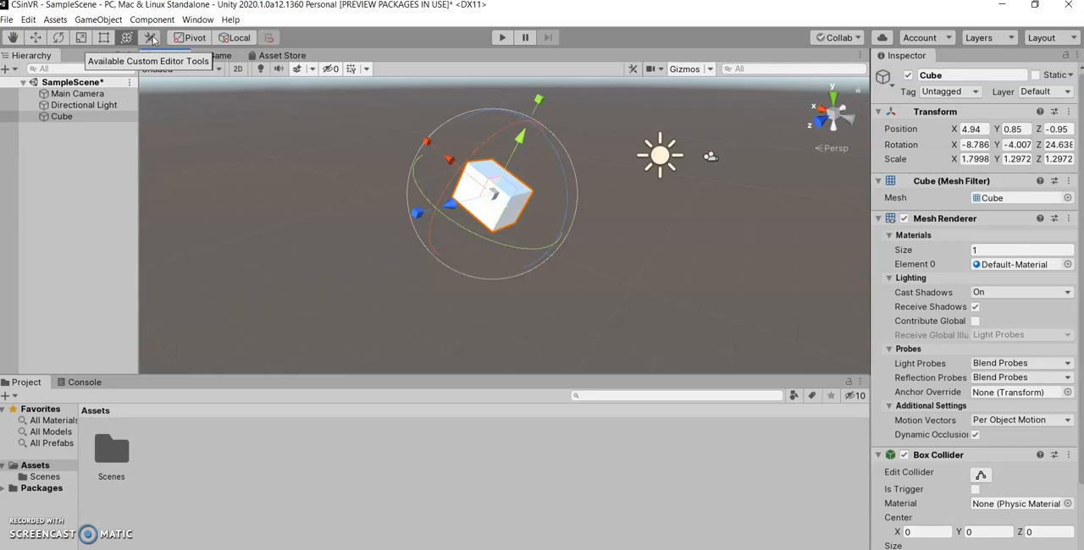
pyautogui.moveTo(303, 160)
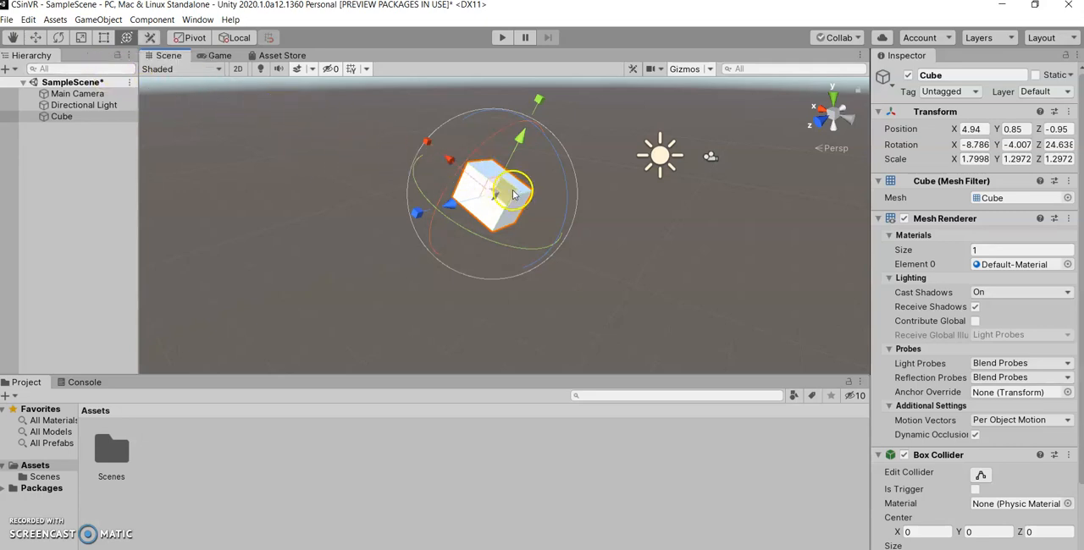
pyautogui.click(14, 37)
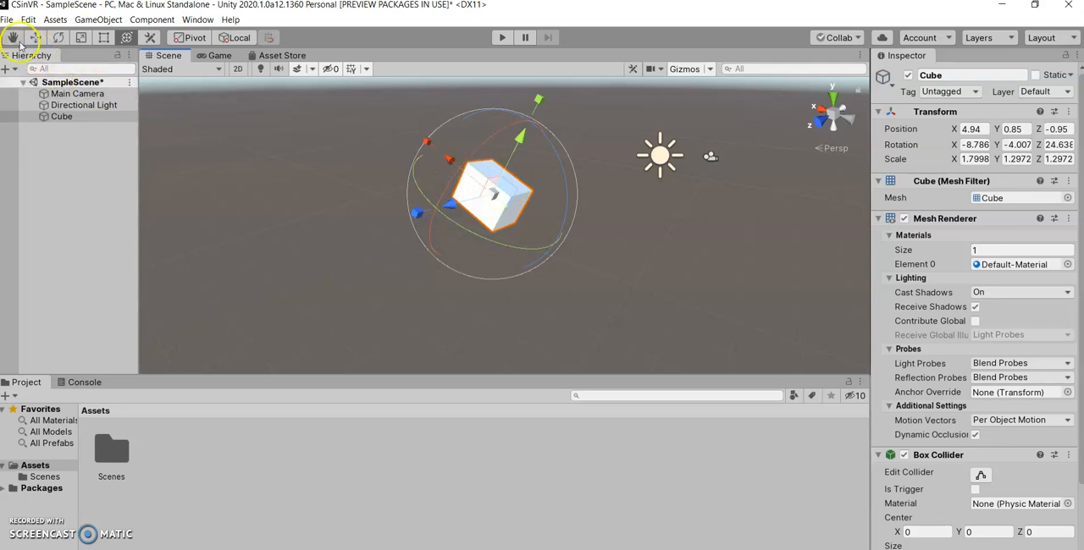
pyautogui.moveTo(185, 156)
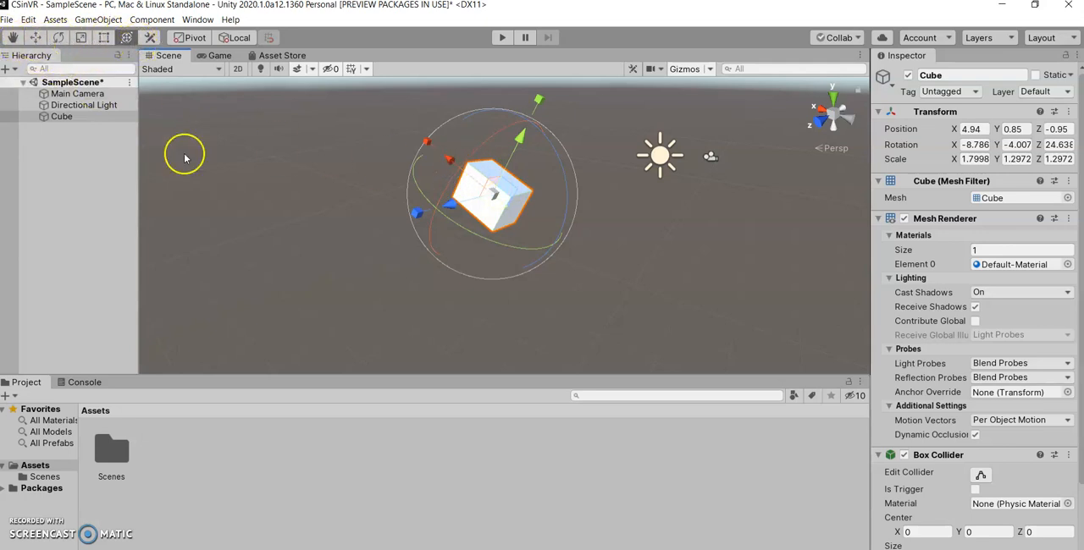
pyautogui.moveTo(354, 208)
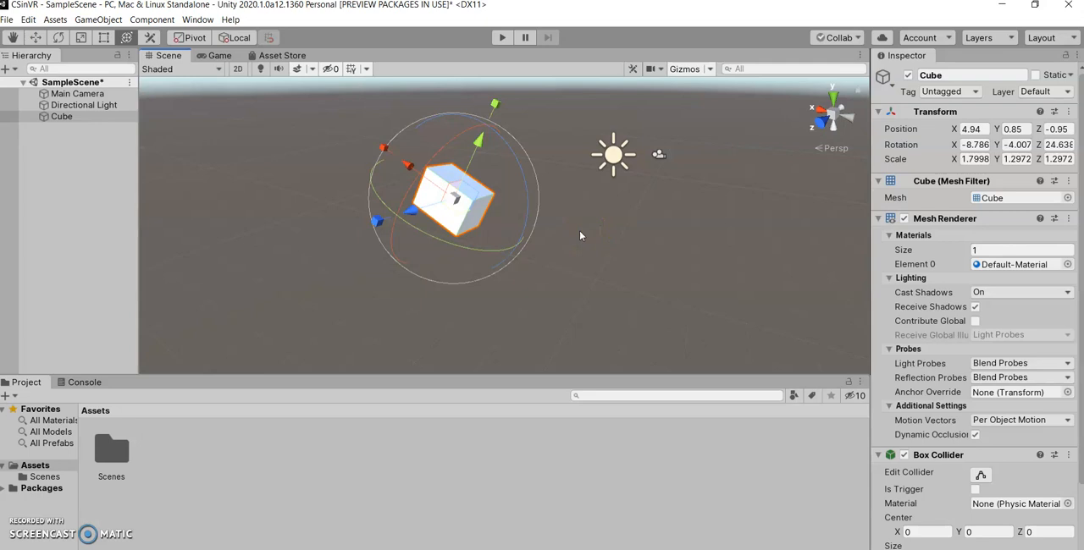
pyautogui.moveTo(386, 215)
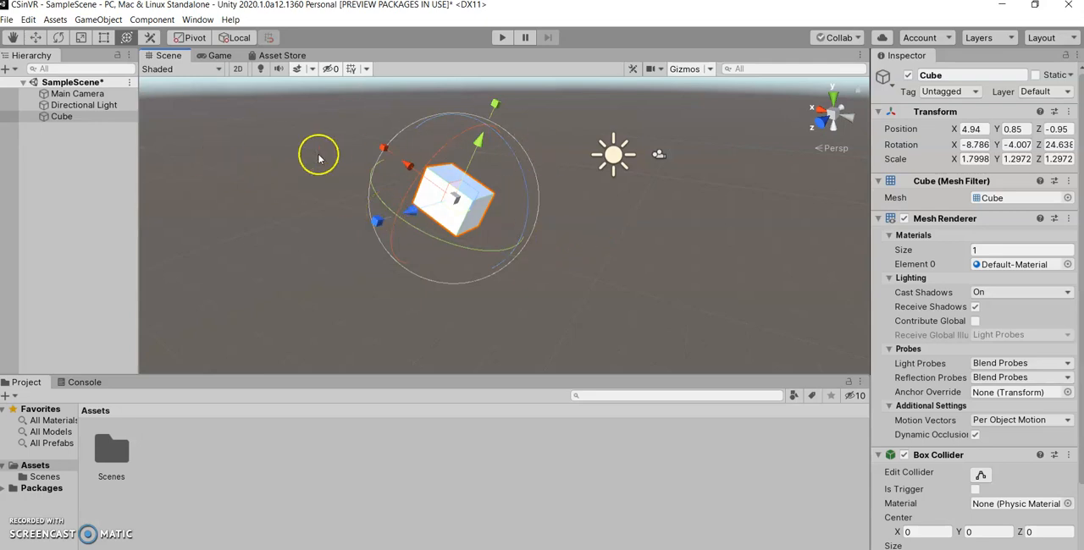
pyautogui.moveTo(447, 167)
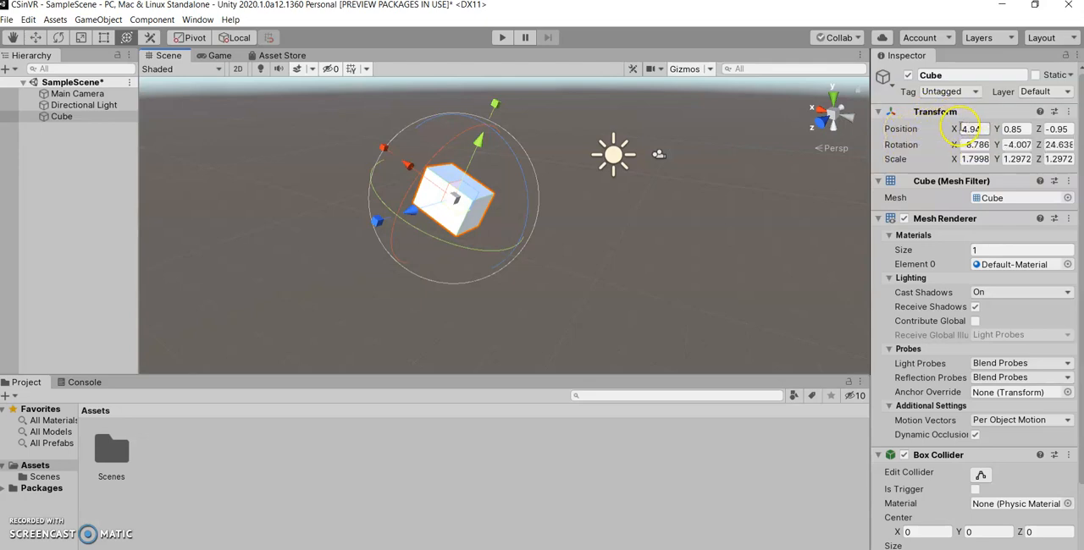
# Step: Enter 0 in the cube's Transform Position X field
pyautogui.click(972, 129)
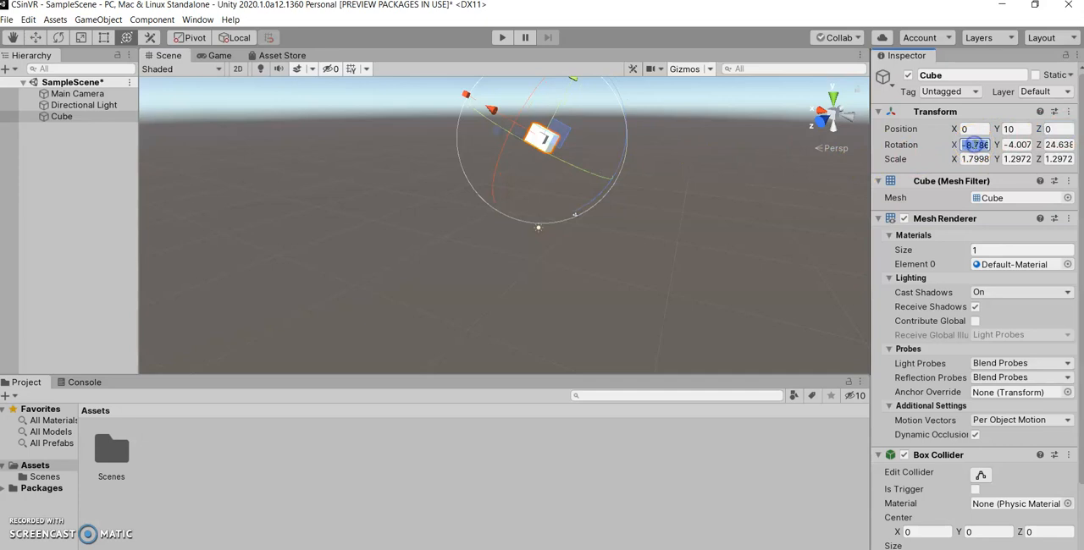
pyautogui.write('0')
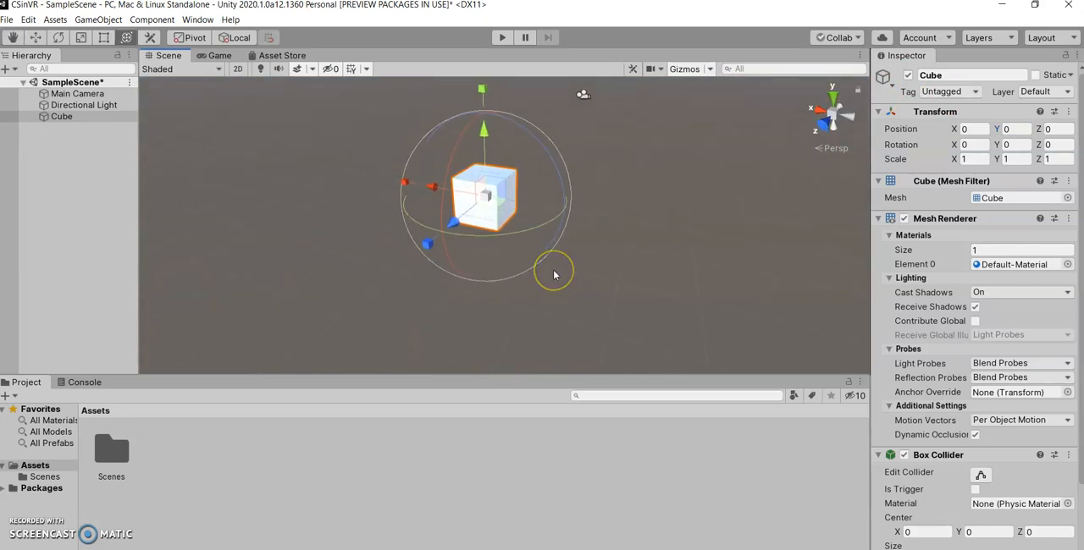
pyautogui.moveTo(189, 157)
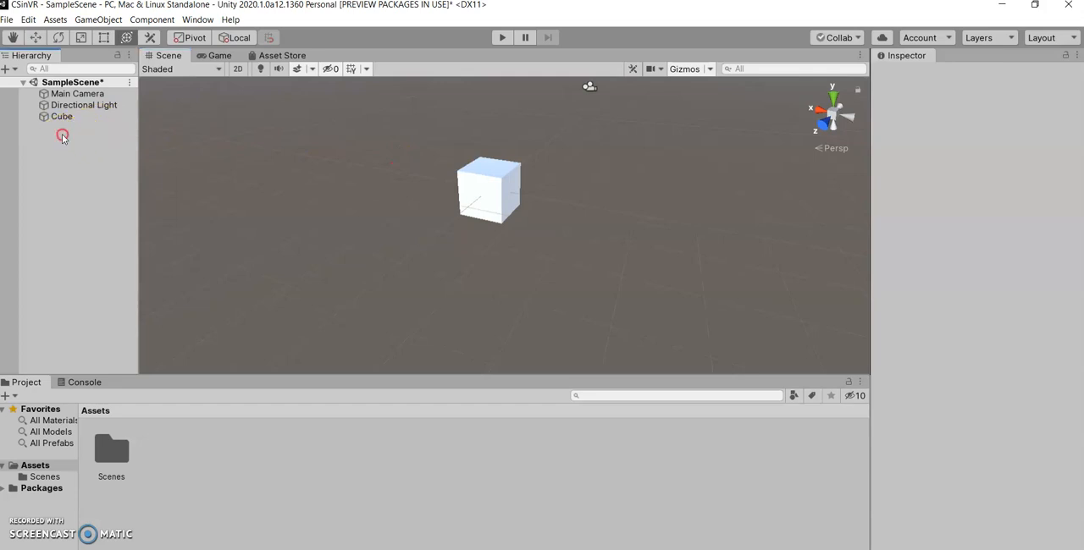
# Step: Add a Sphere to the scene from the Hierarchy's create menu
pyautogui.rightClick(62, 136)
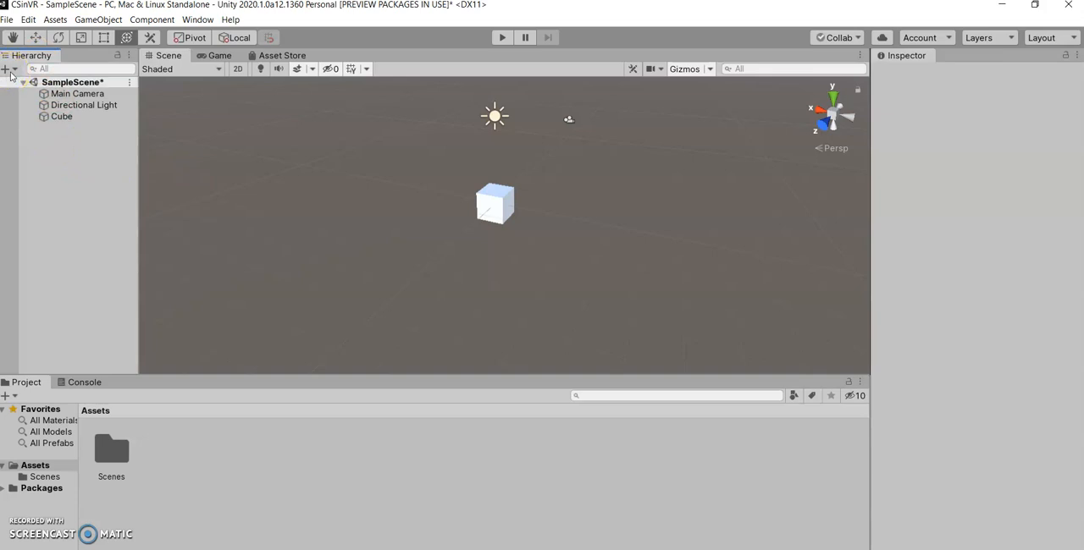
pyautogui.click(9, 68)
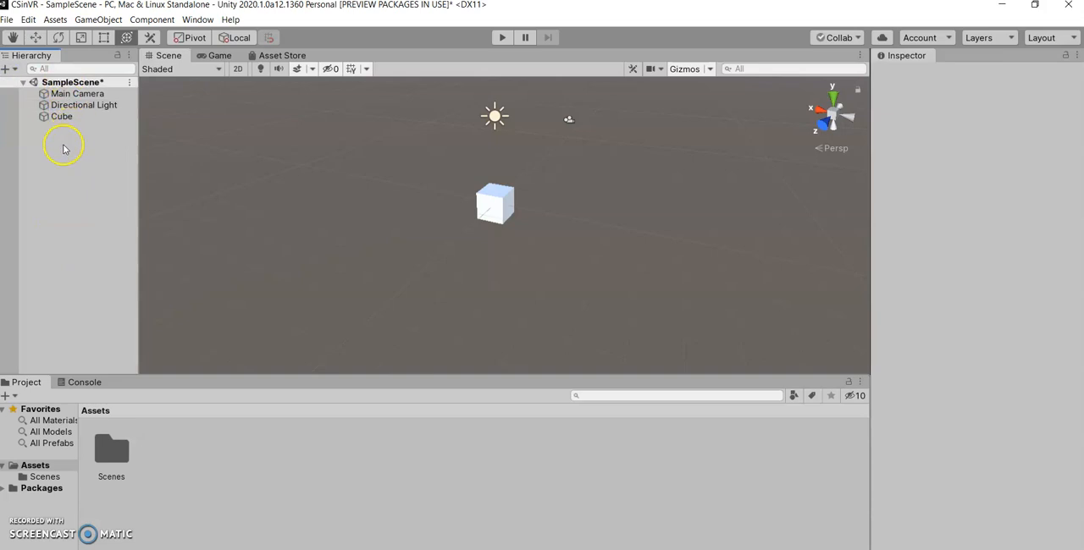
pyautogui.moveTo(65, 160)
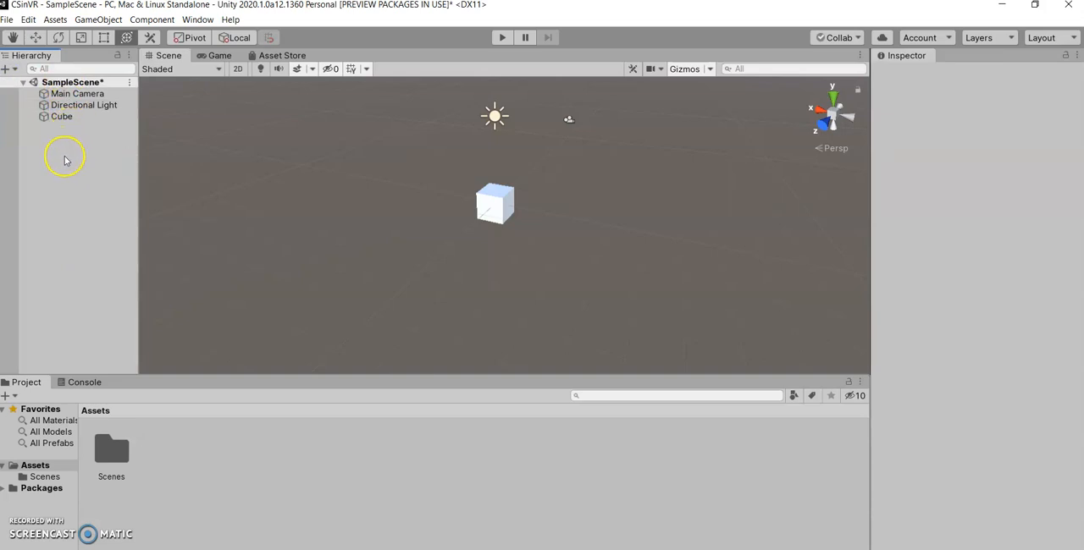
pyautogui.rightClick(65, 159)
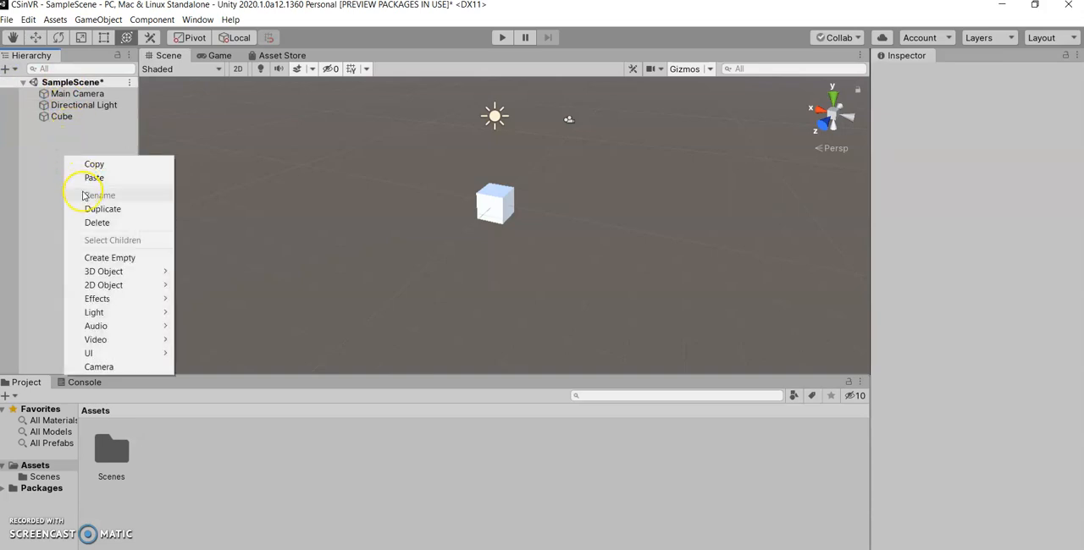
pyautogui.moveTo(112, 257)
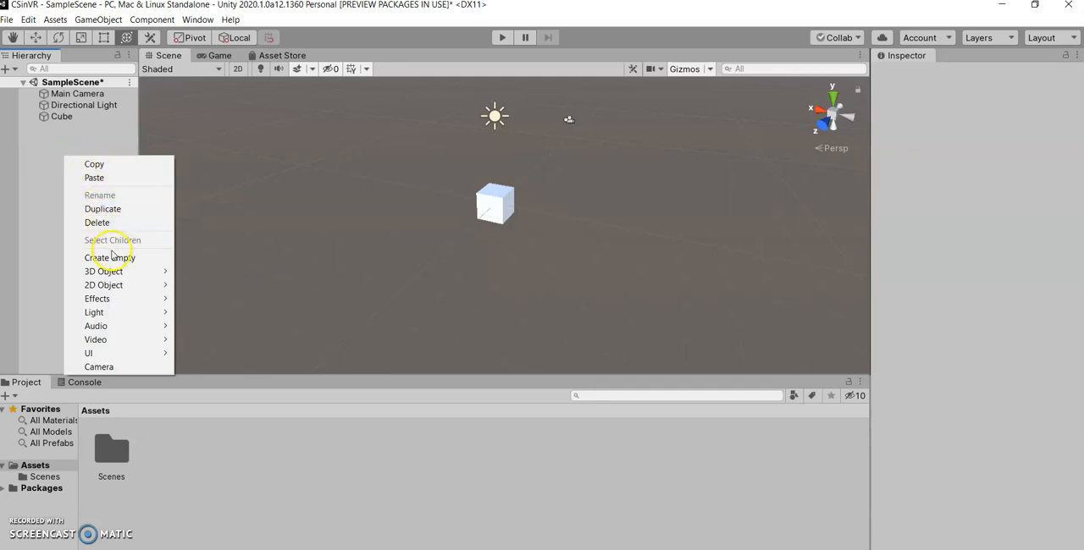
pyautogui.moveTo(104, 271)
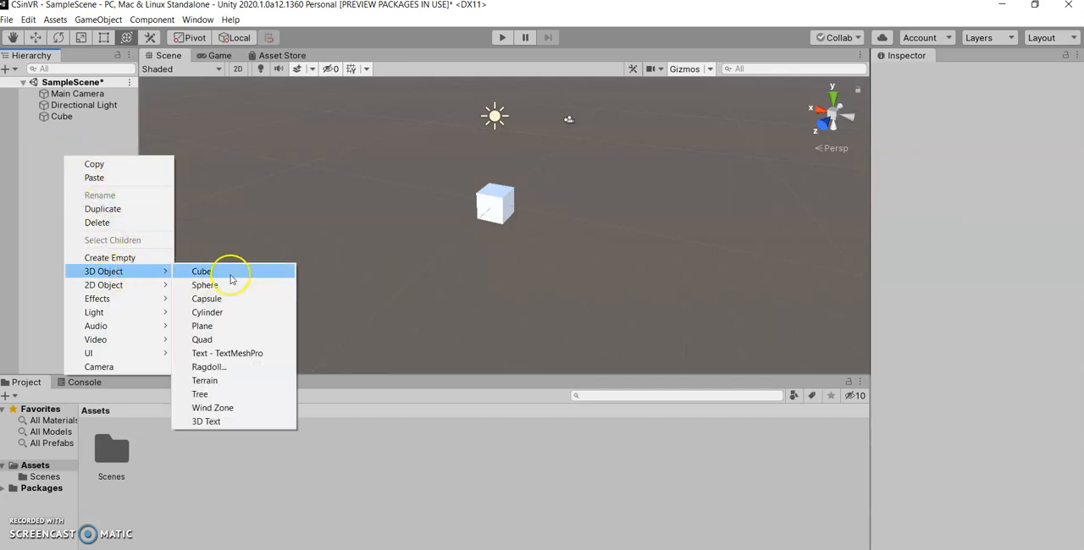
pyautogui.moveTo(223, 285)
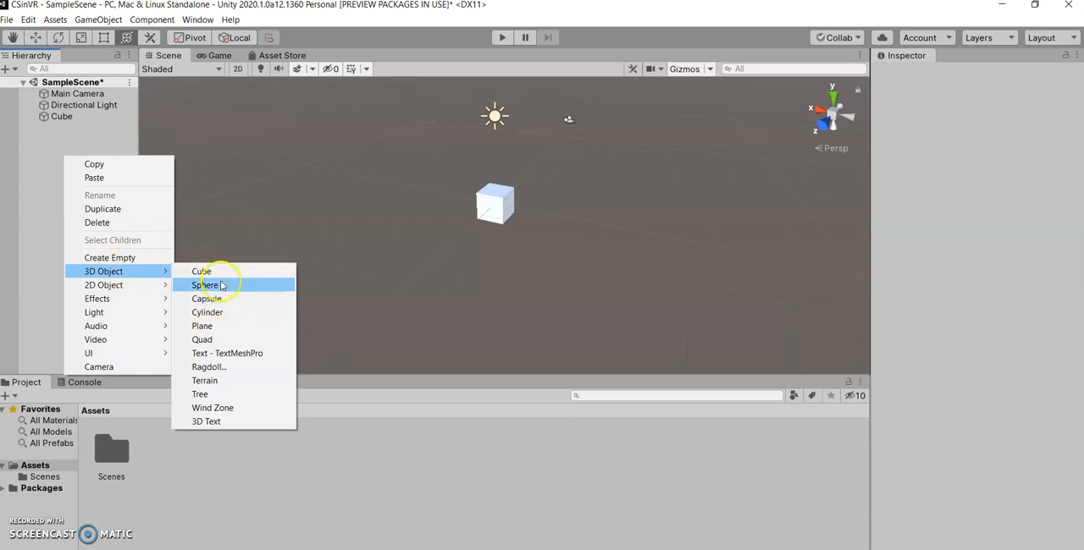
pyautogui.click(205, 285)
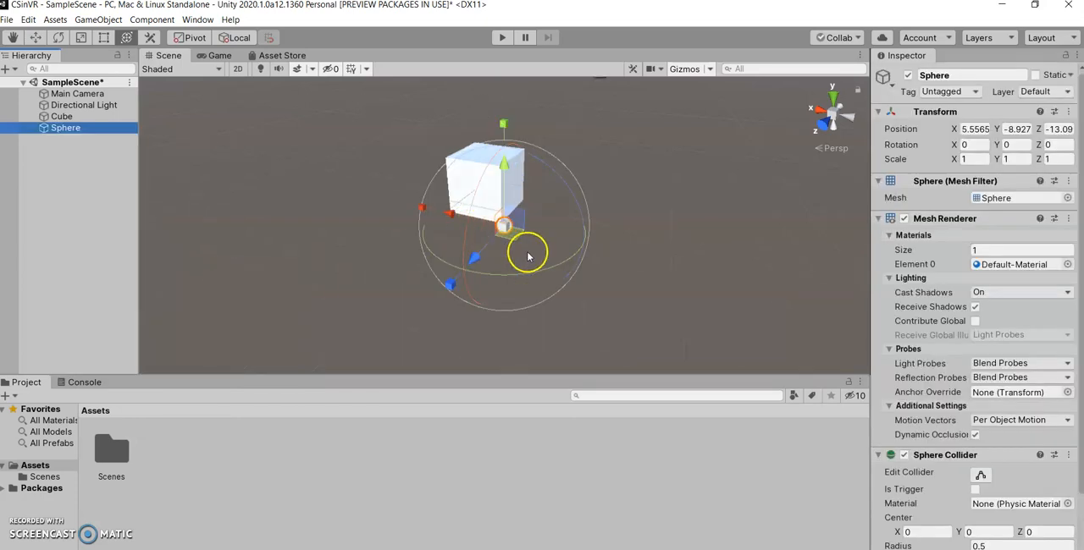
# Step: Add a Plane beneath the cube and deselect everything
pyautogui.rightClick(58, 158)
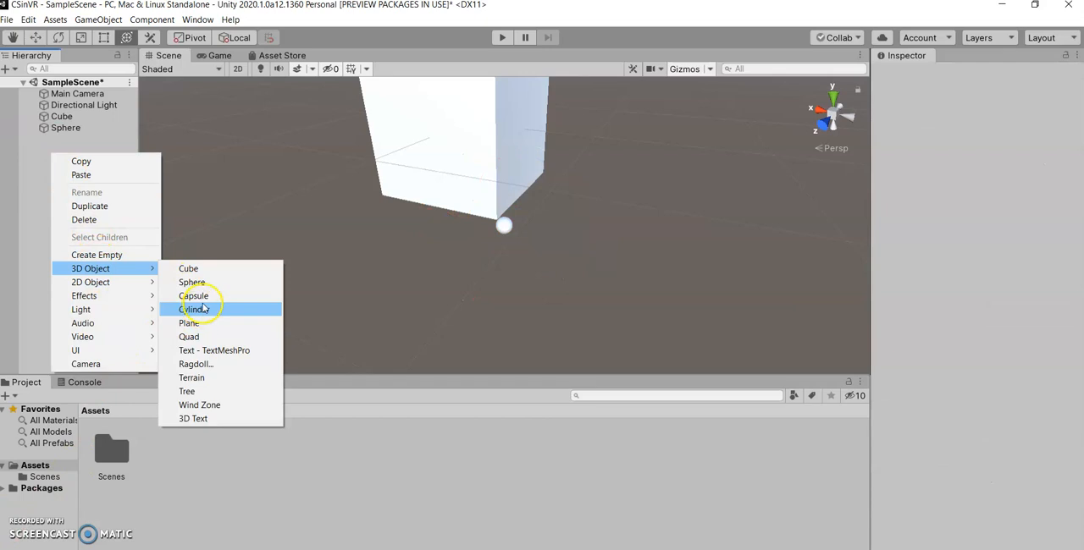
pyautogui.moveTo(203, 322)
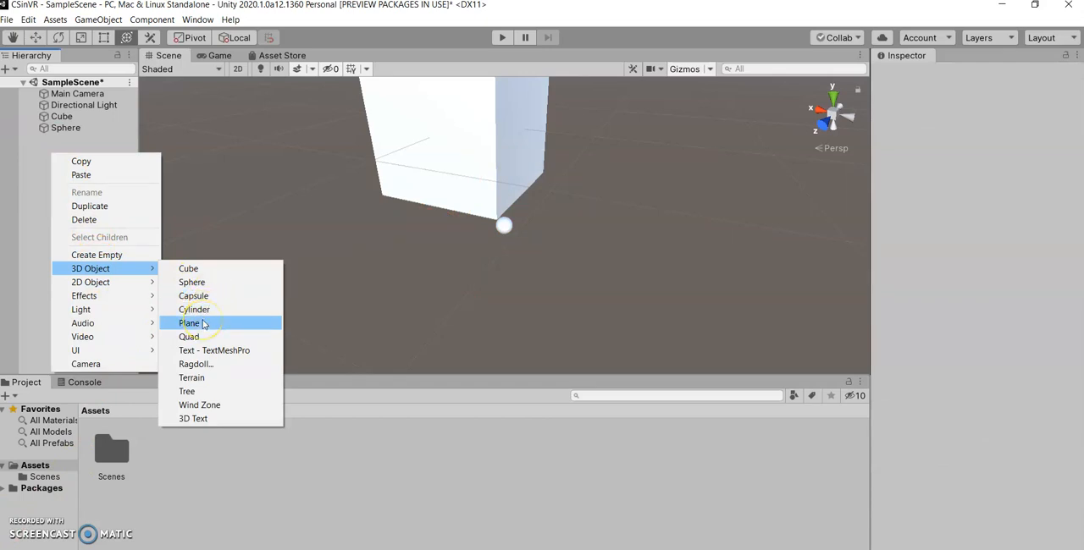
pyautogui.moveTo(191, 282)
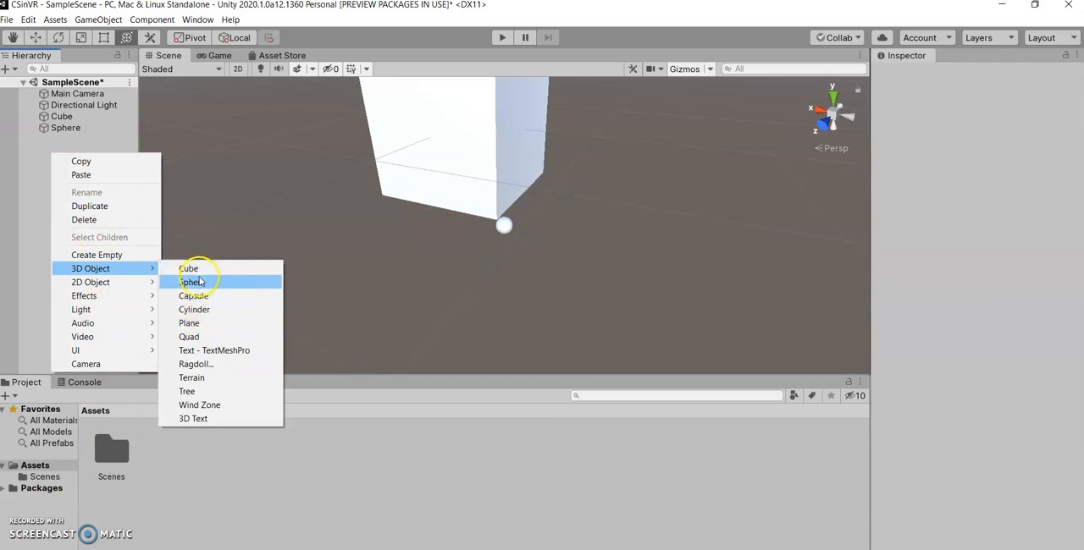
pyautogui.moveTo(188, 269)
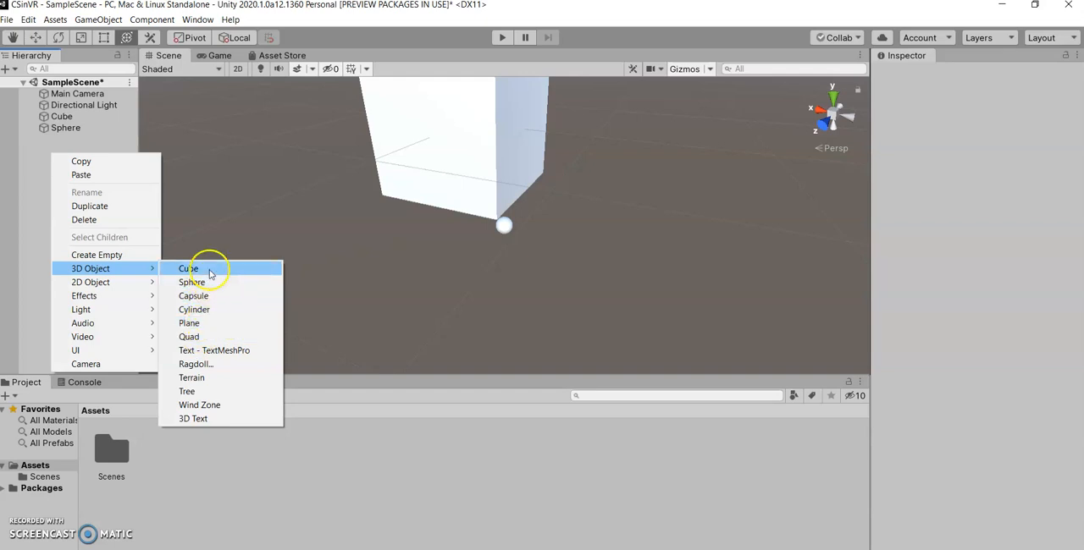
pyautogui.moveTo(189, 323)
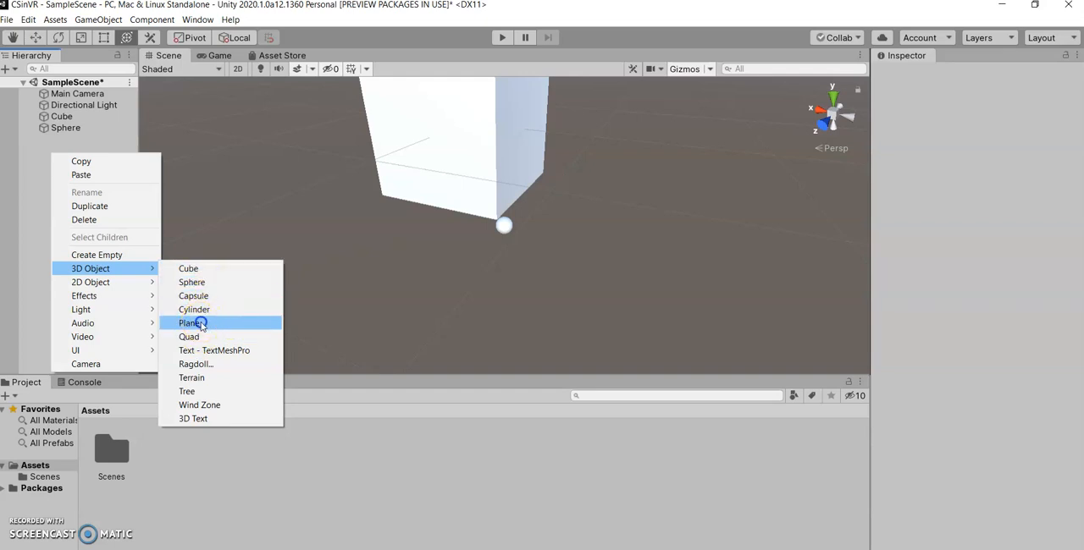
pyautogui.click(186, 322)
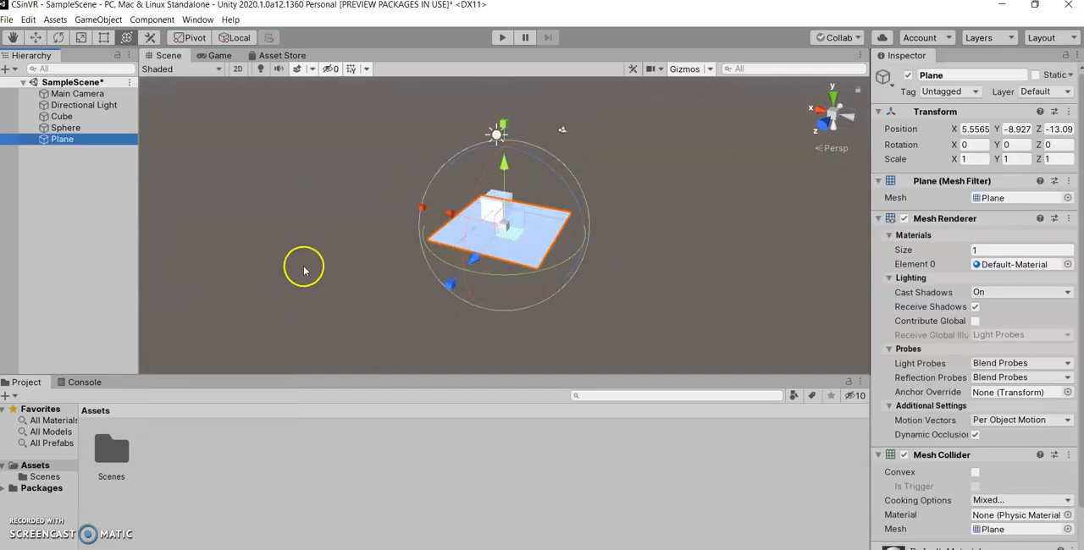
pyautogui.click(303, 269)
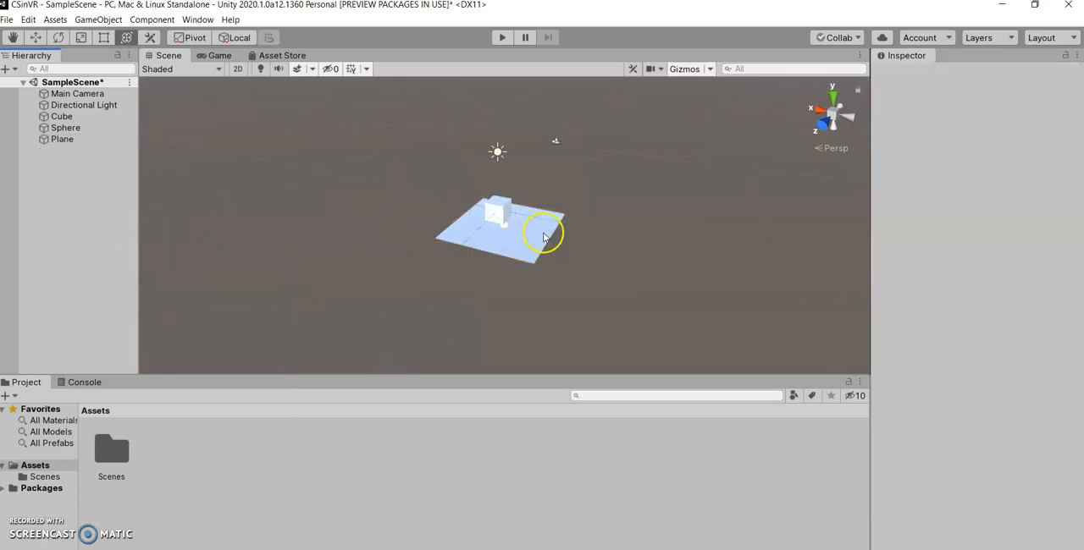
# Step: Select the Sphere in the Hierarchy for removal
pyautogui.click(62, 139)
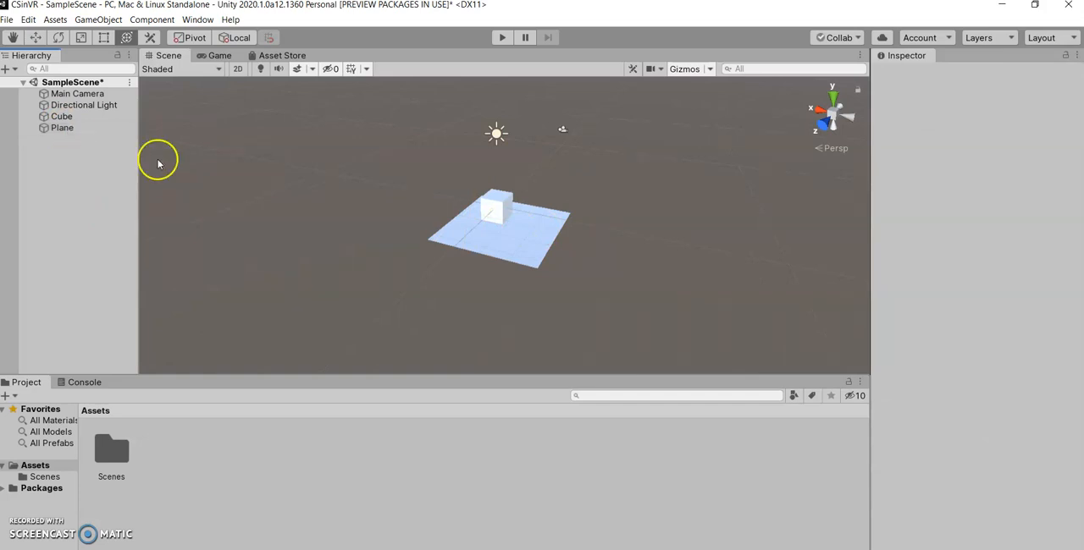
pyautogui.moveTo(142, 156)
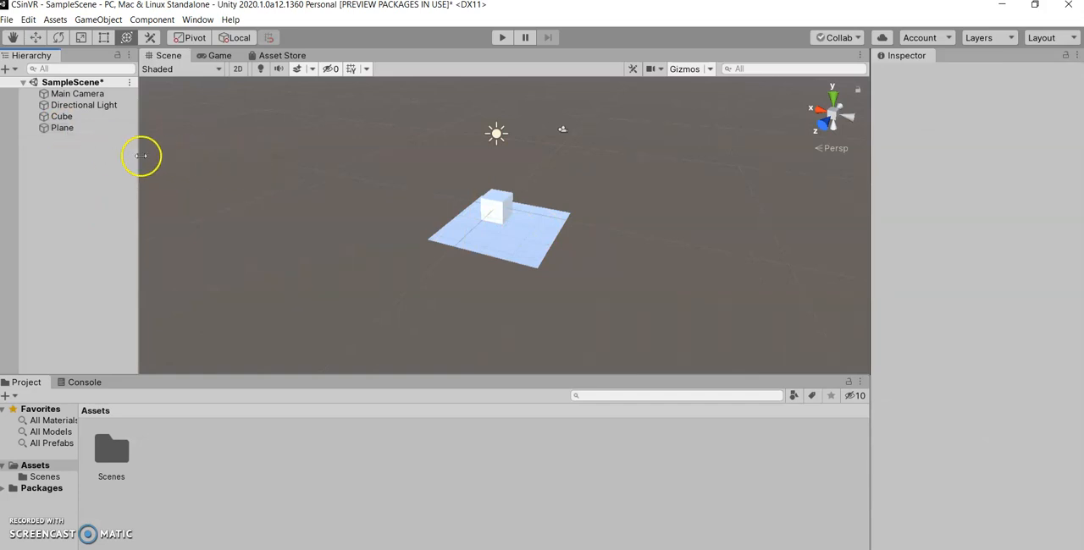
pyautogui.moveTo(508, 216)
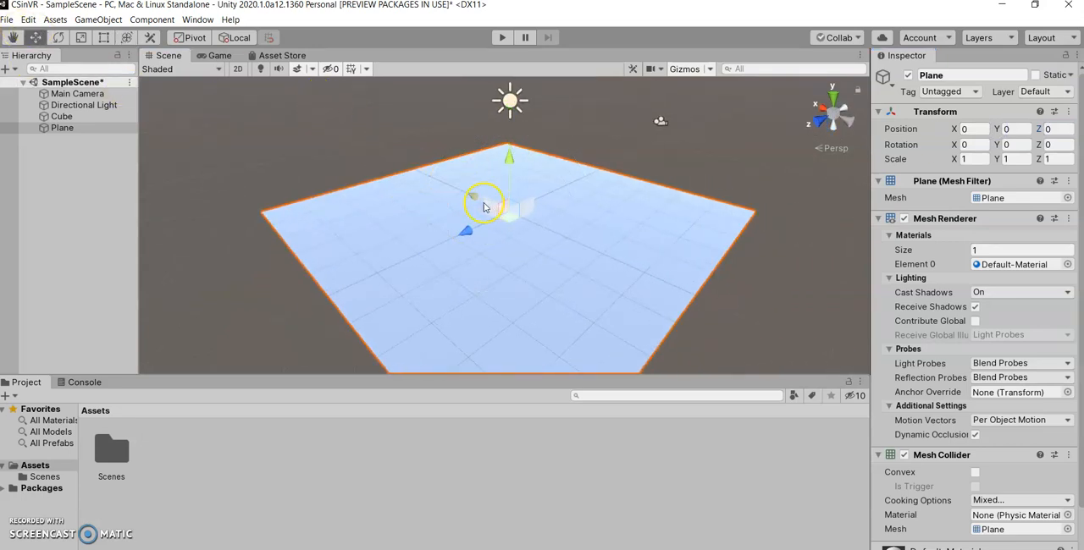
# Step: Drag the cube toward the plane's corner, to roughly X 4.45, Z -4.45
pyautogui.moveTo(484, 205); pyautogui.dragTo(506, 171)
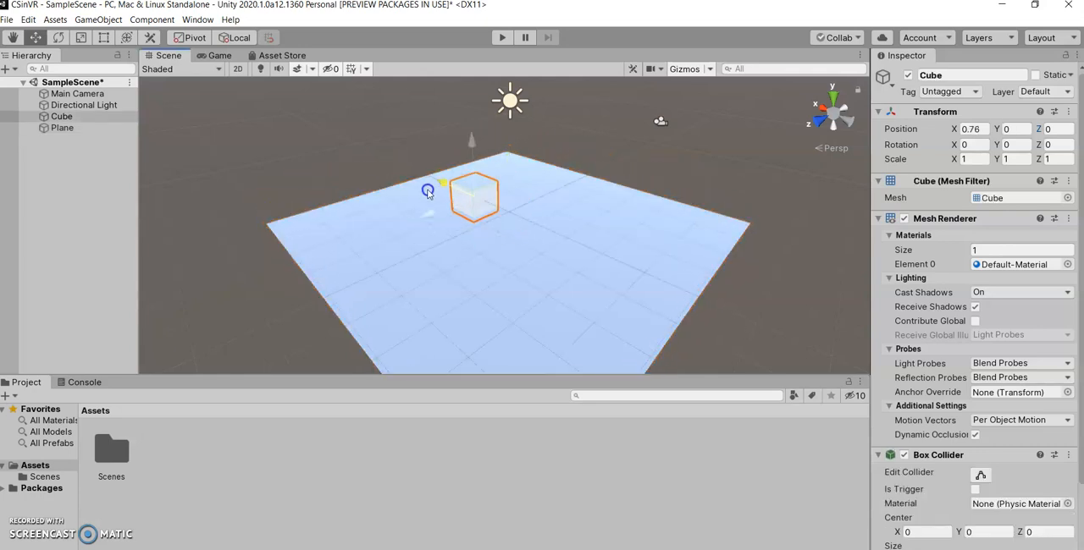
pyautogui.moveTo(474, 196); pyautogui.dragTo(469, 165)
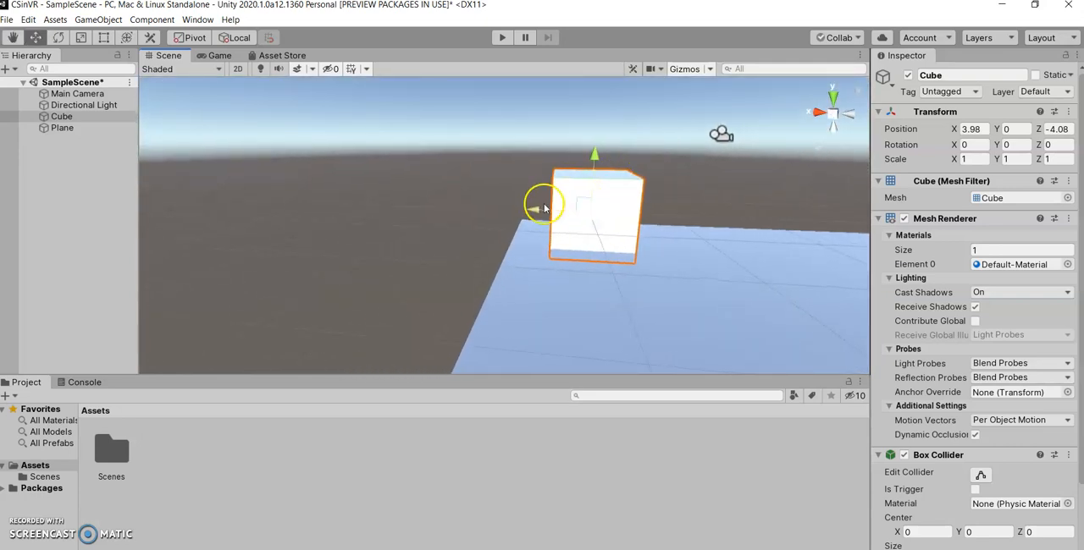
pyautogui.moveTo(542, 207); pyautogui.dragTo(500, 220)
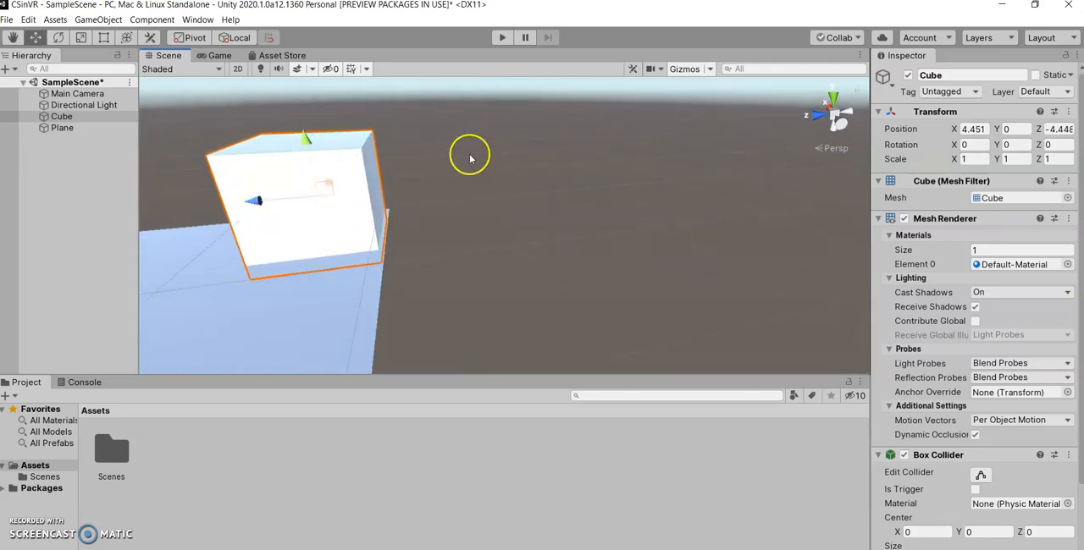
pyautogui.moveTo(485, 161)
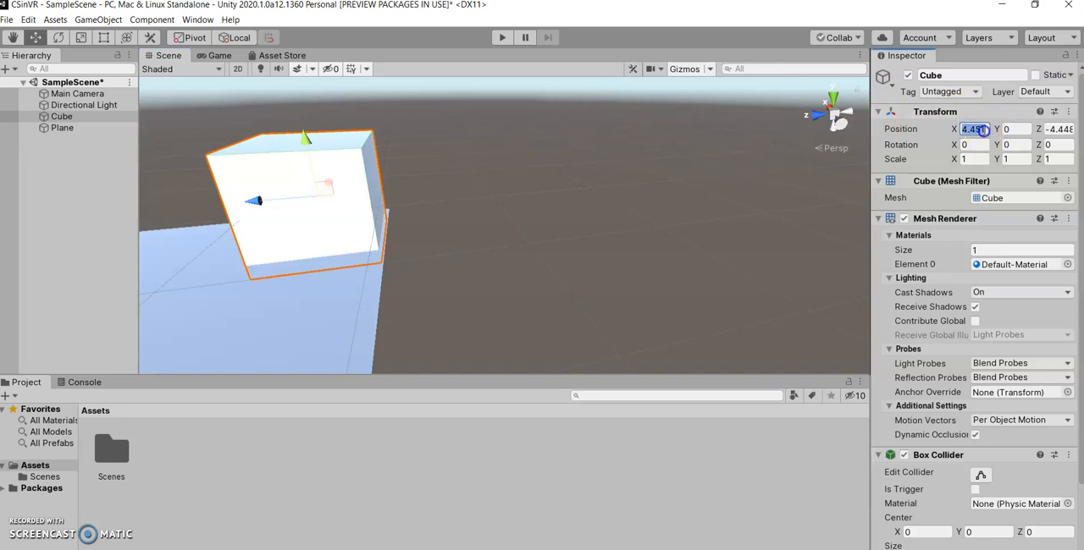
# Step: Type the cube's Position values in the Inspector, settling on X 4.5 and Z -4.5
pyautogui.write('0')
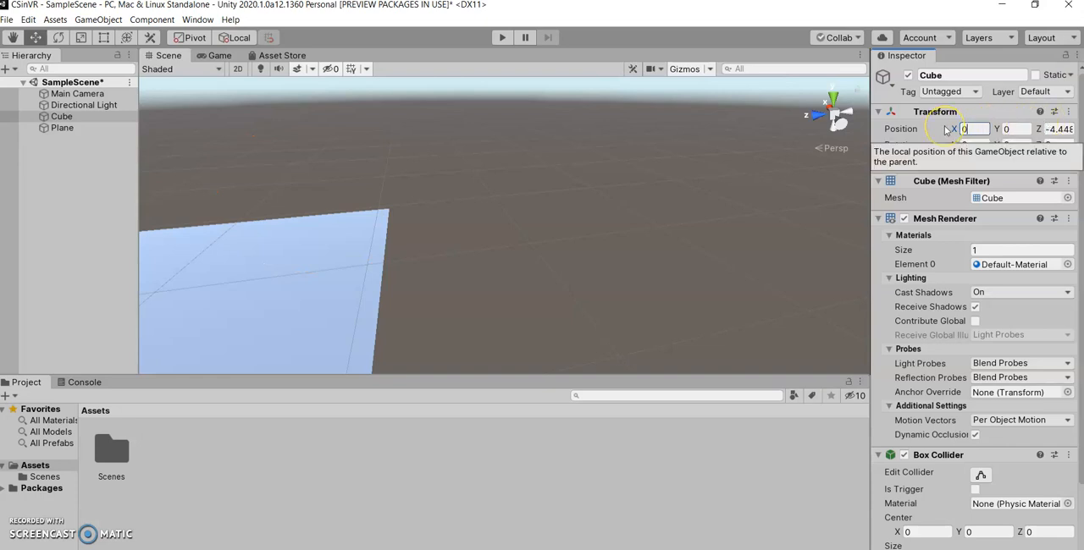
pyautogui.write('5')
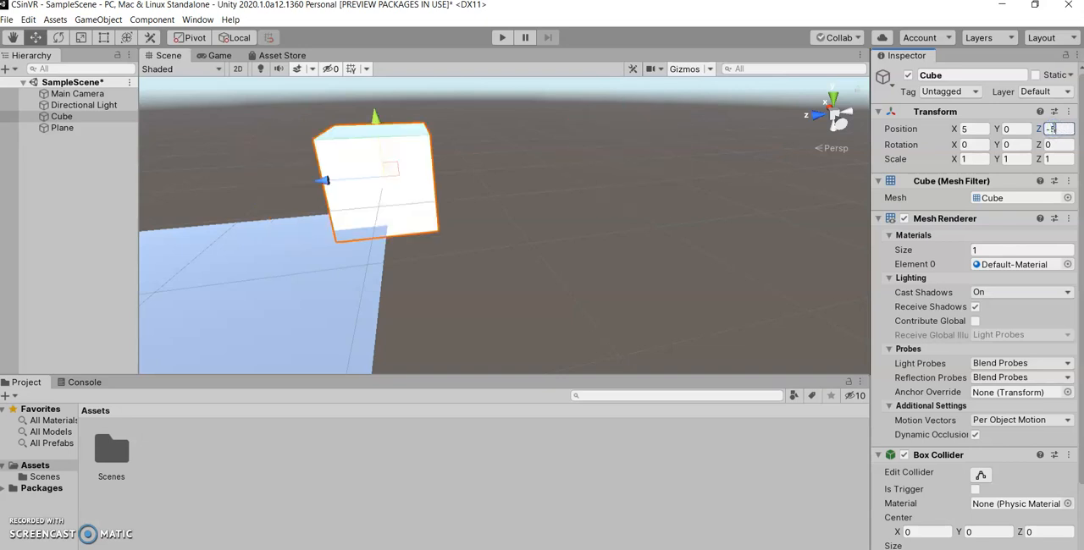
pyautogui.write('-5')
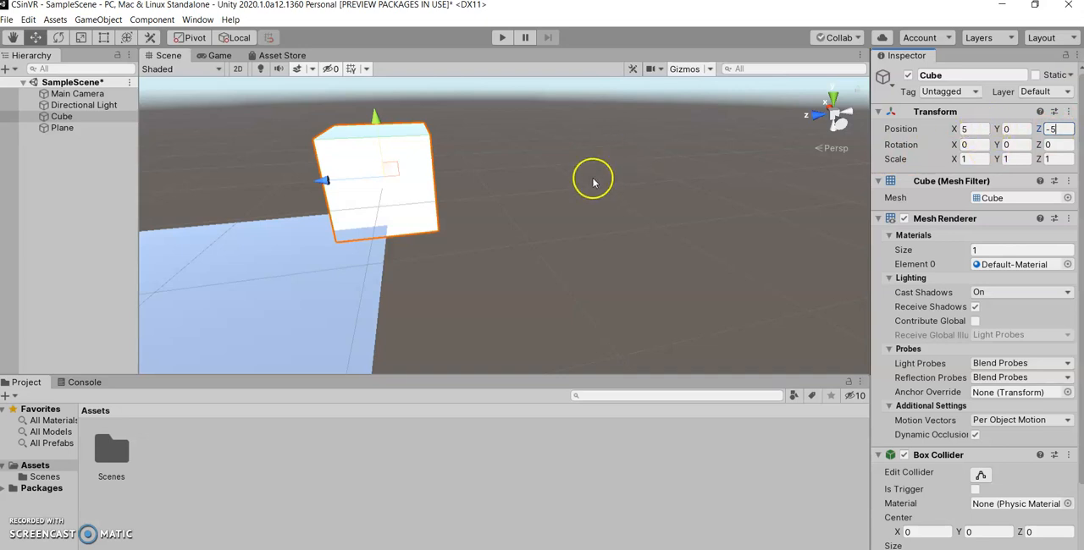
pyautogui.click(974, 128)
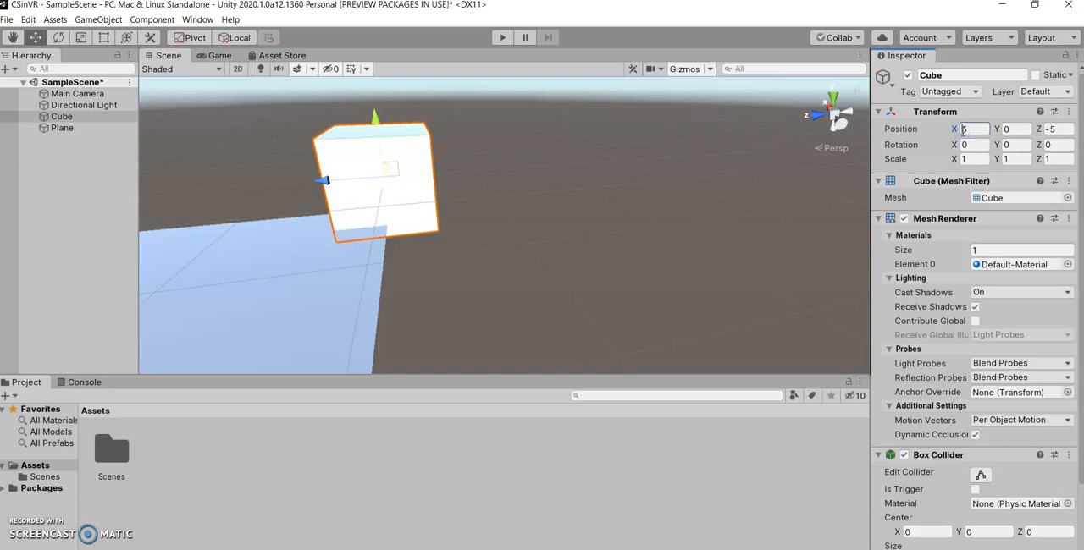
pyautogui.write('4.5')
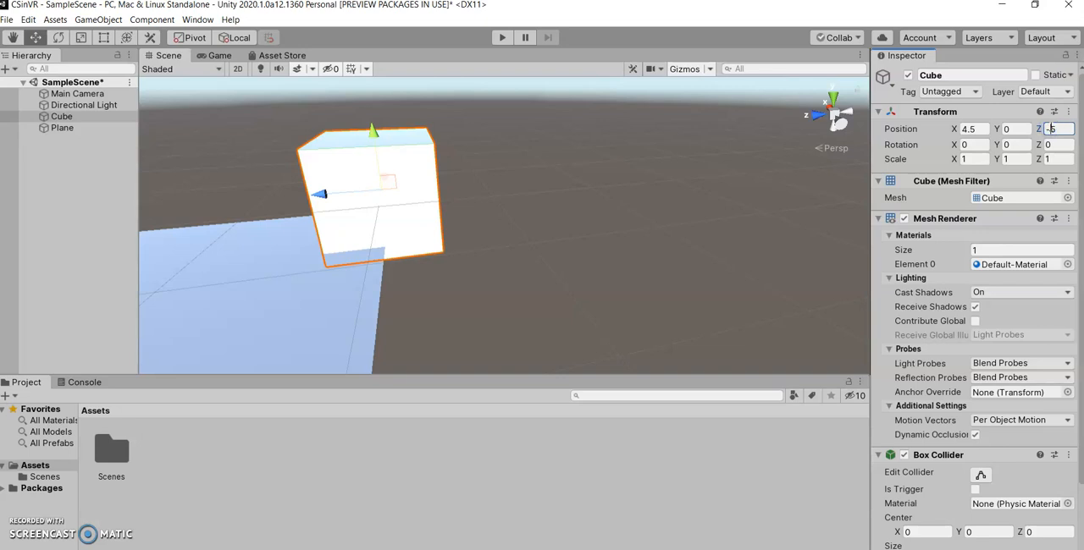
pyautogui.write('-15')
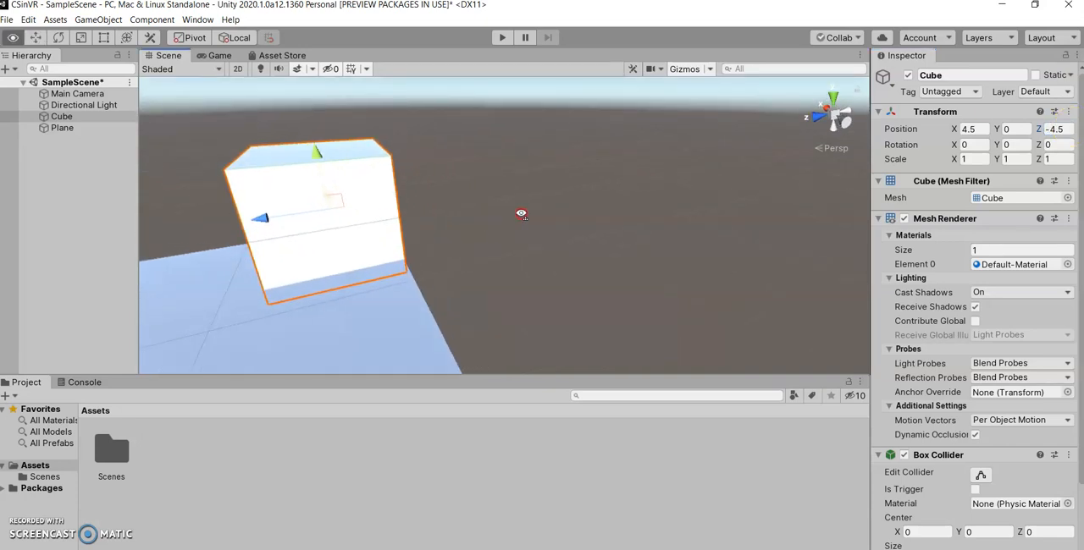
pyautogui.moveTo(520, 212); pyautogui.dragTo(498, 206)
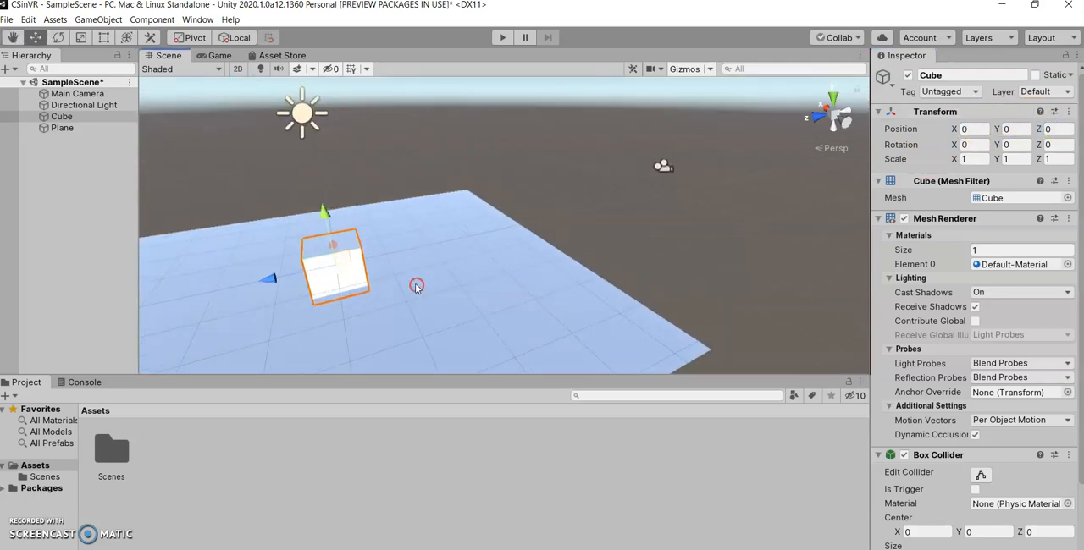
# Step: Clear the selection by clicking empty space in the Hierarchy
pyautogui.click(62, 128)
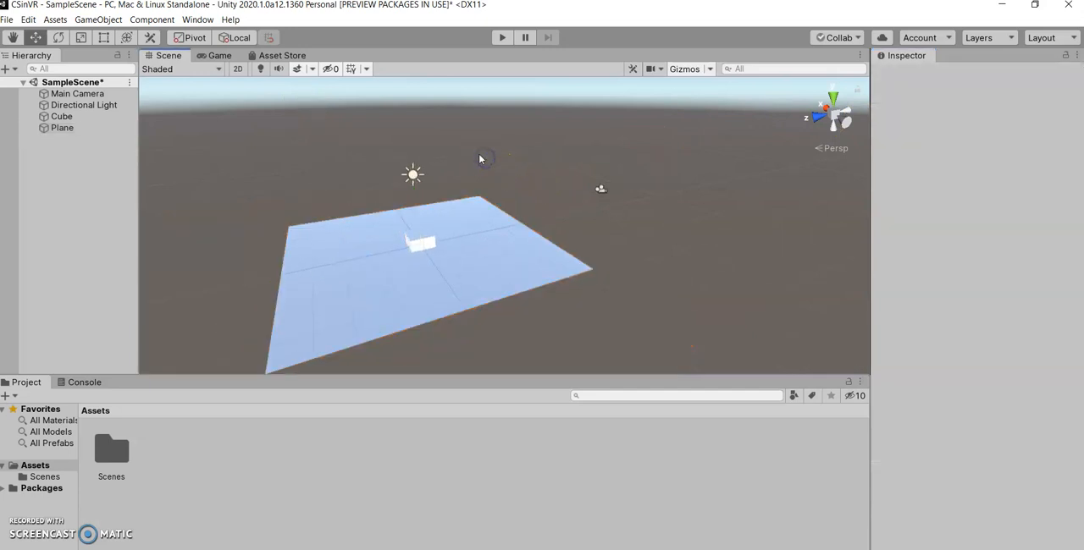
pyautogui.moveTo(278, 158)
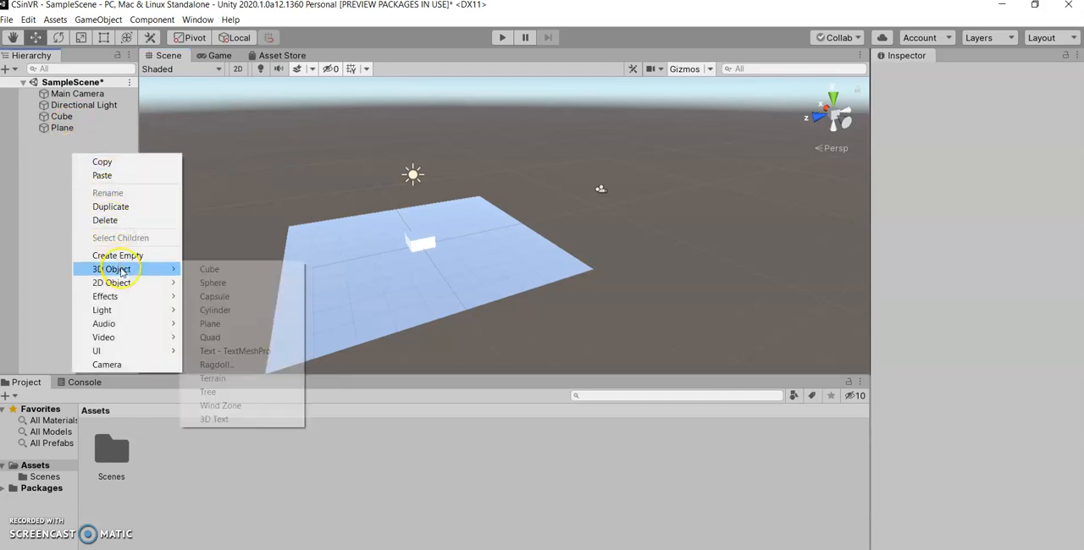
pyautogui.moveTo(217, 310)
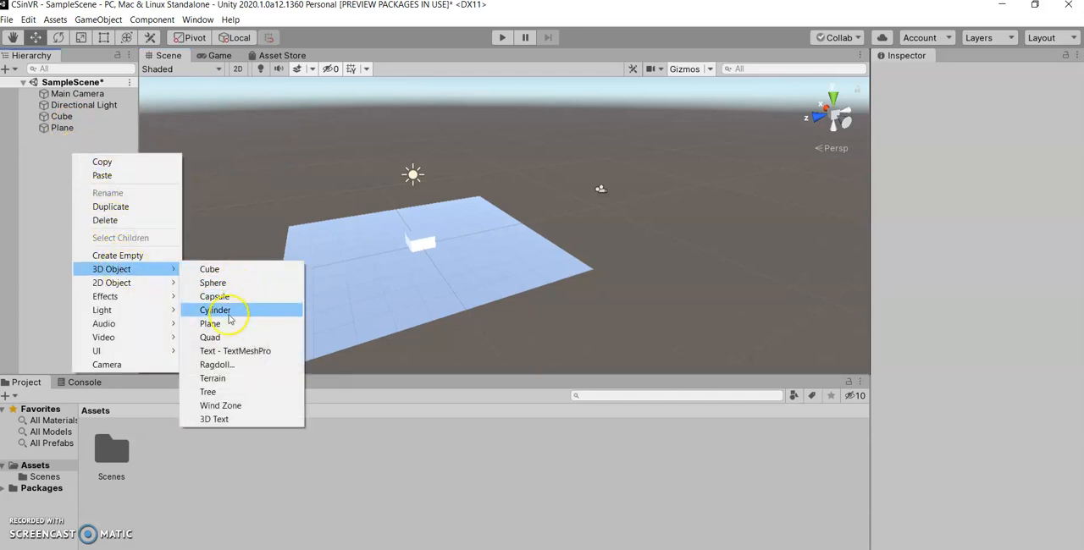
# Step: Add a sphere to SampleScene from the Hierarchy's 3D Object menu
pyautogui.click(212, 283)
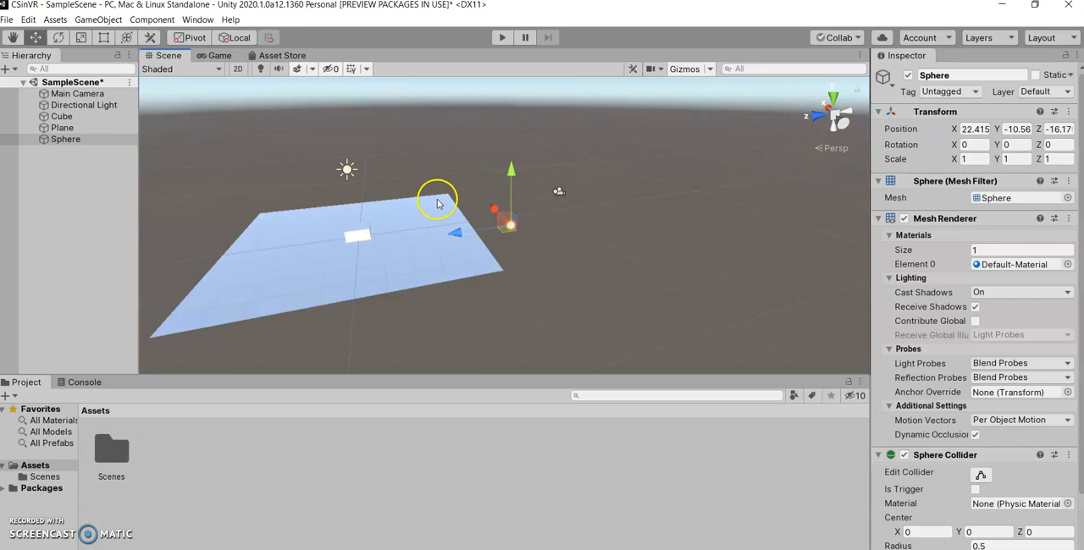
pyautogui.moveTo(591, 241)
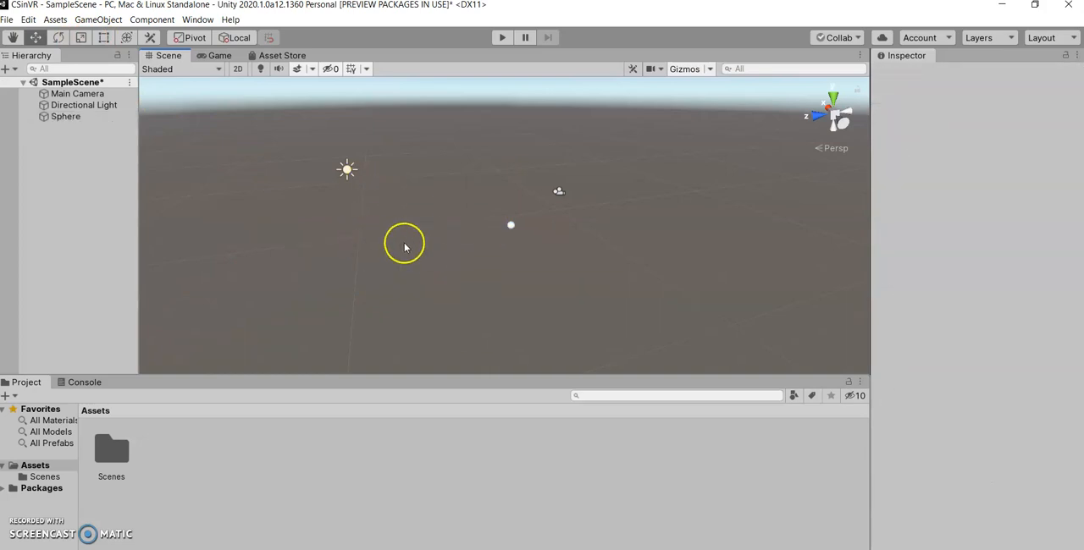
pyautogui.moveTo(471, 267)
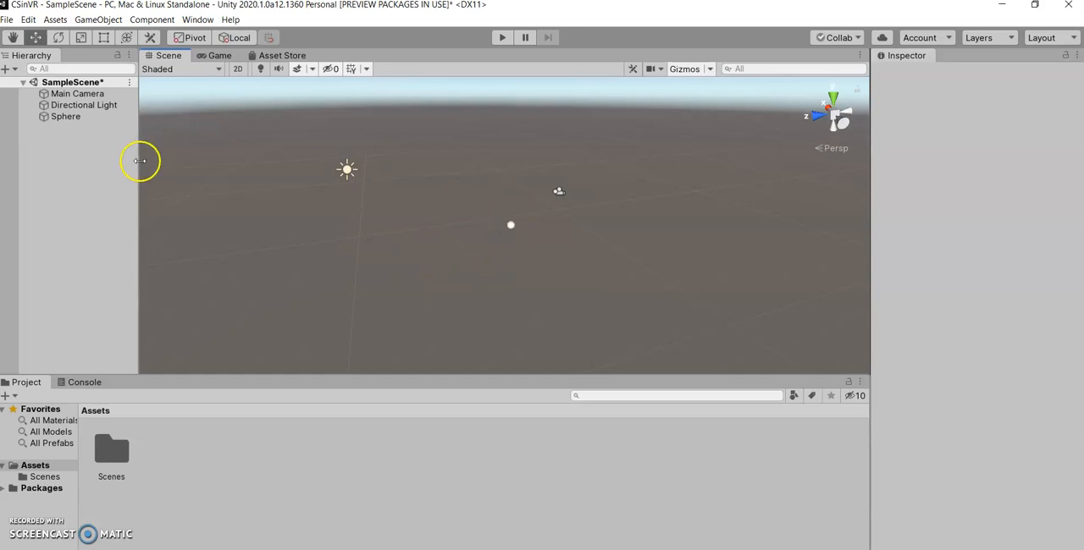
# Step: Create a new Plane from the Hierarchy's 3D Object menu beneath the sphere
pyautogui.click(65, 116)
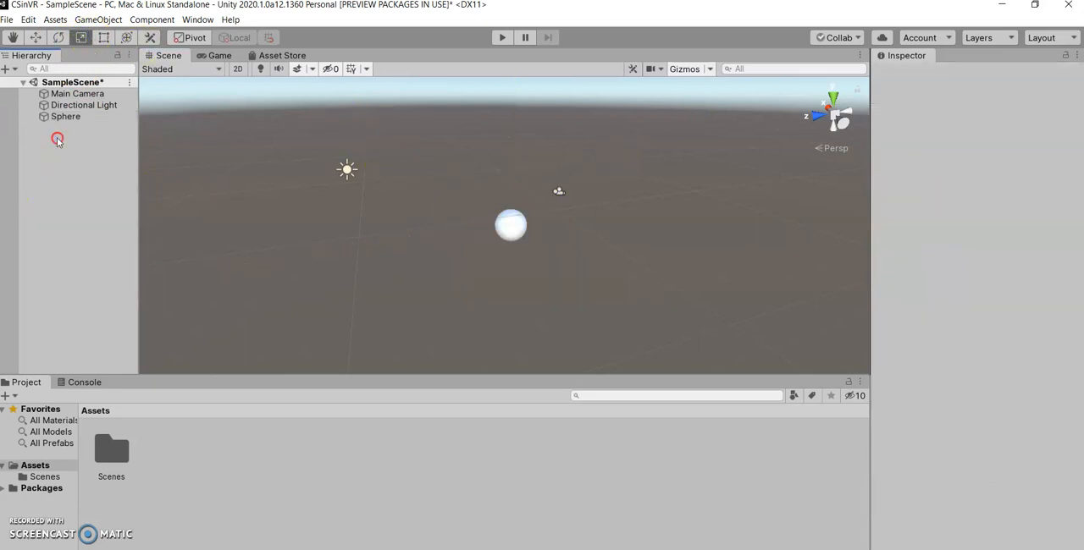
pyautogui.rightClick(57, 139)
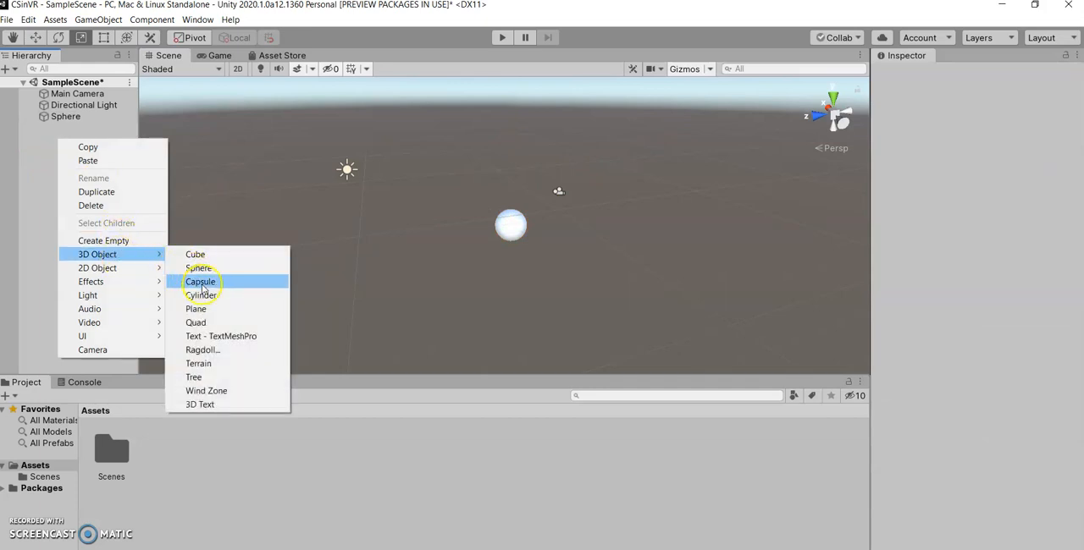
pyautogui.click(196, 310)
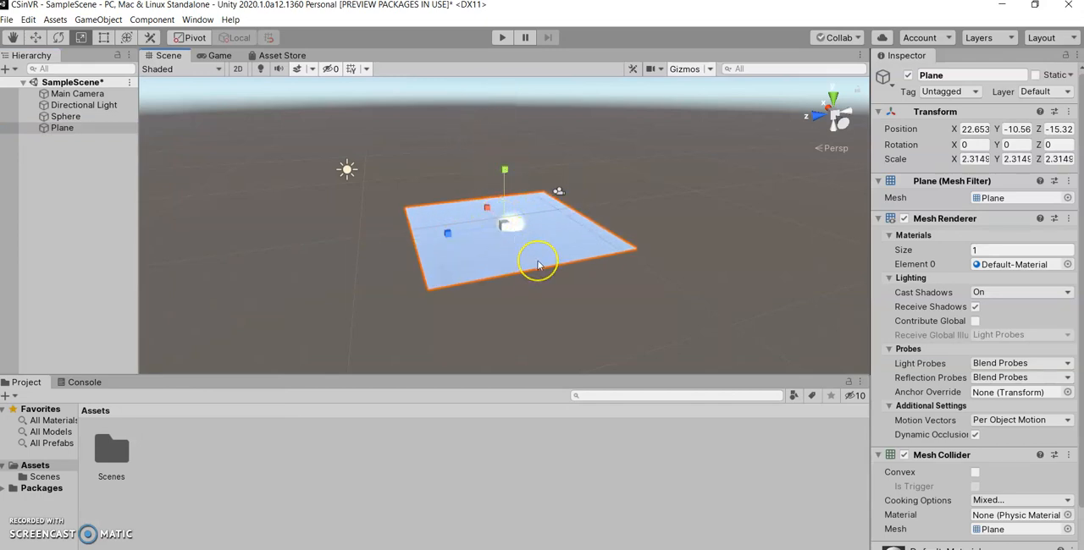
pyautogui.moveTo(542, 234)
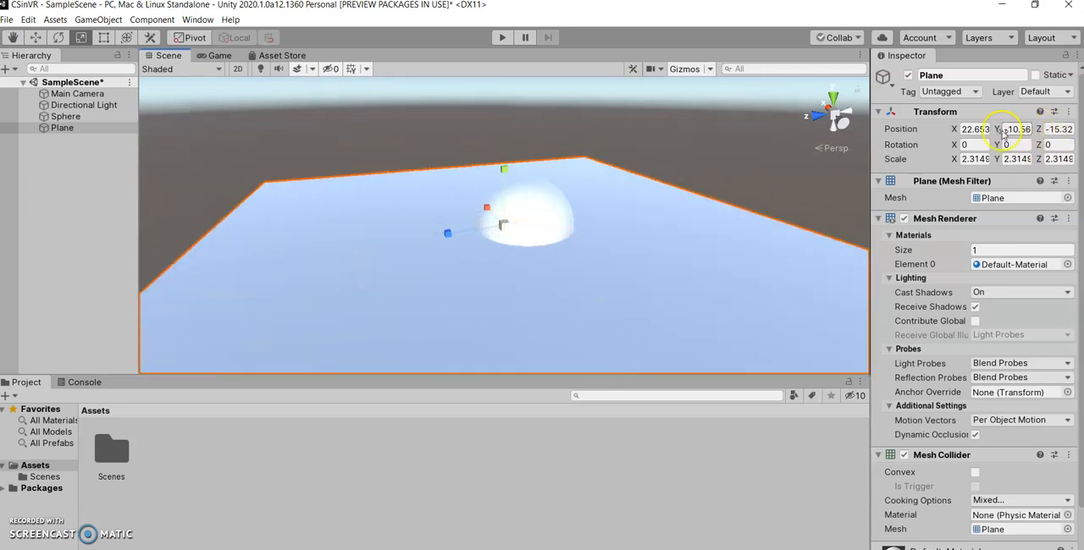
# Step: Set the Plane's Transform Position to 0, 0, 0 and reselect Plane in the Hierarchy
pyautogui.click(1056, 129)
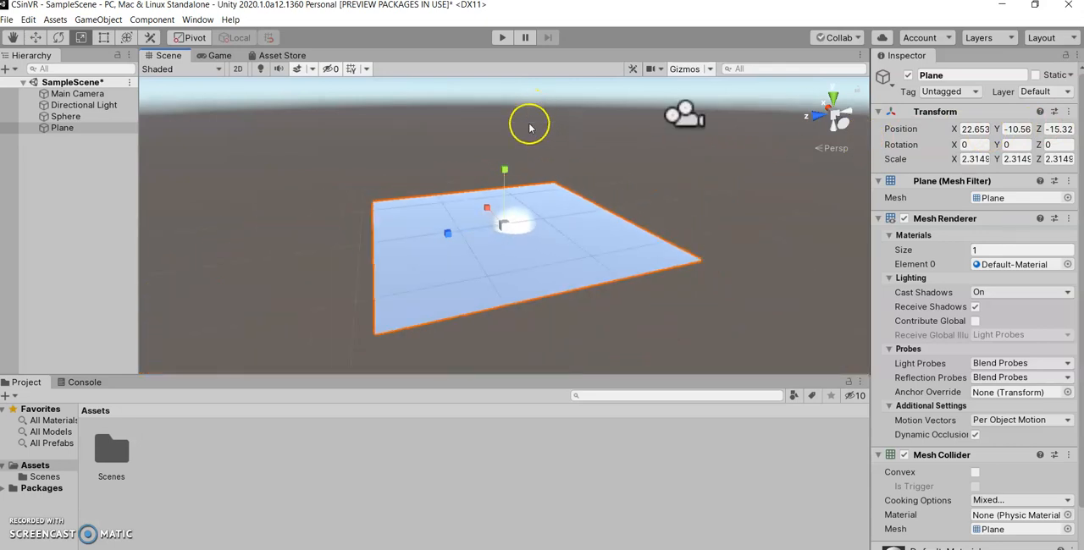
pyautogui.scroll(-3)
pyautogui.write('0')
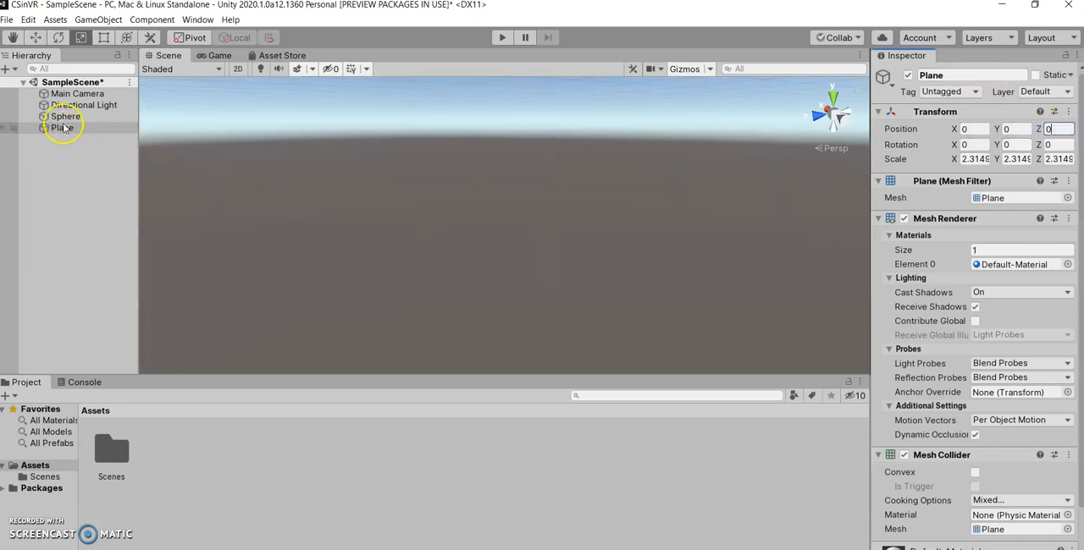
pyautogui.click(62, 127)
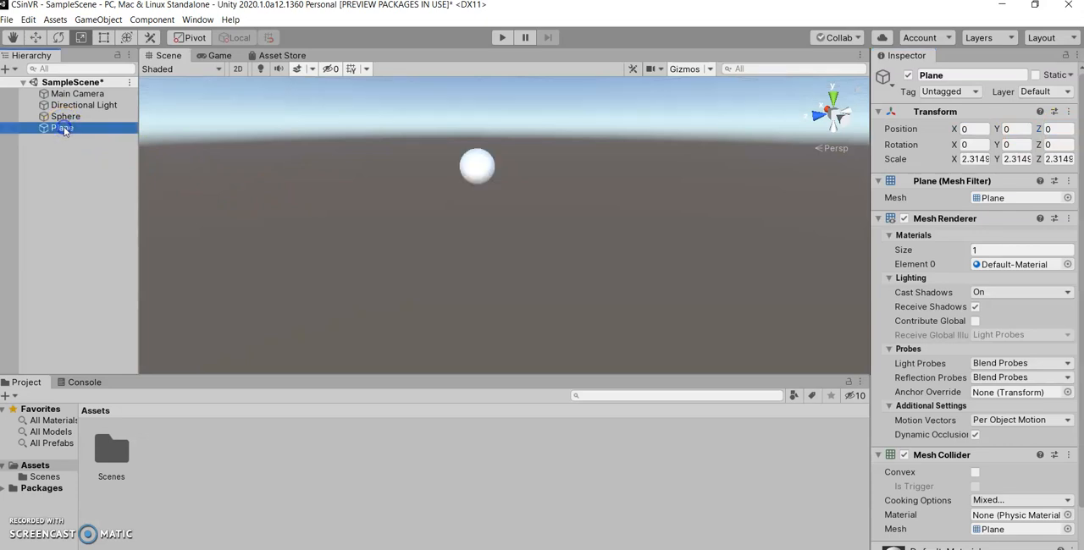